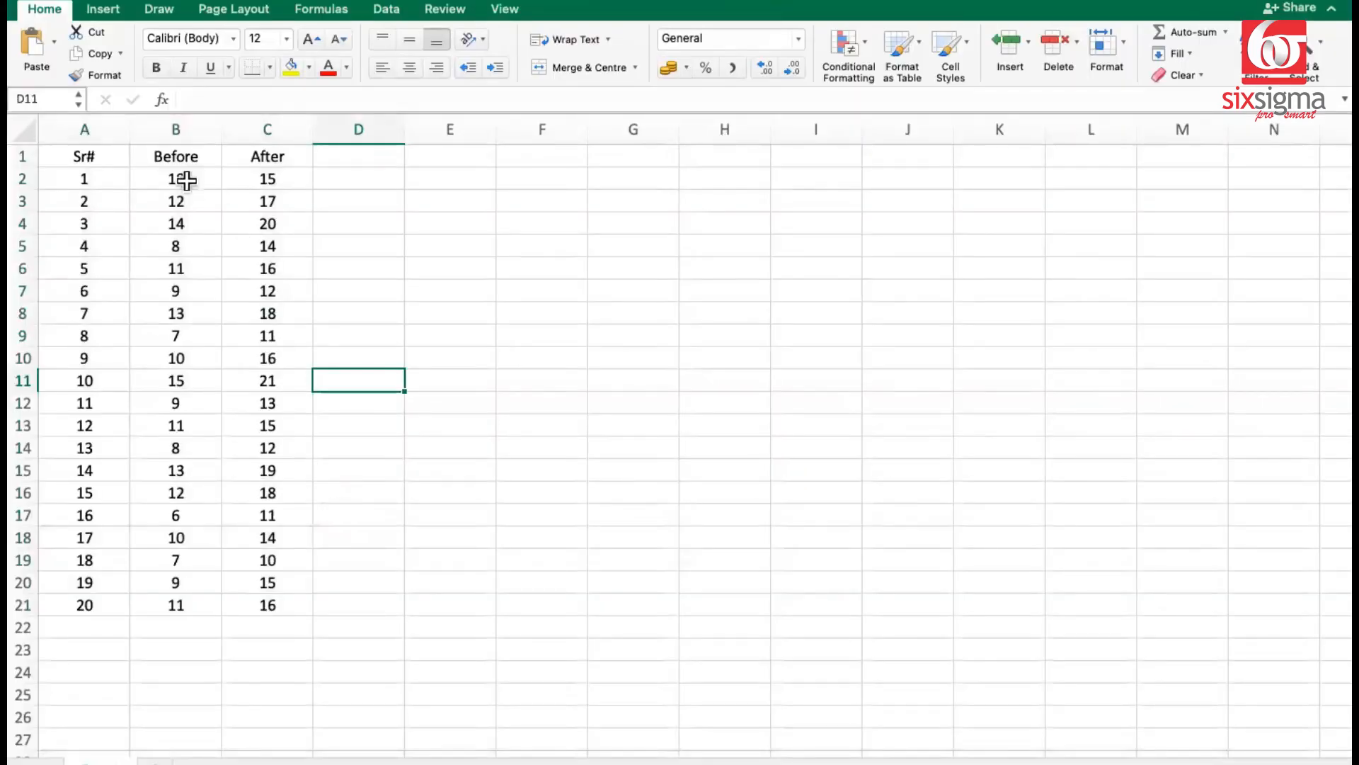
mouse_move(110, 618)
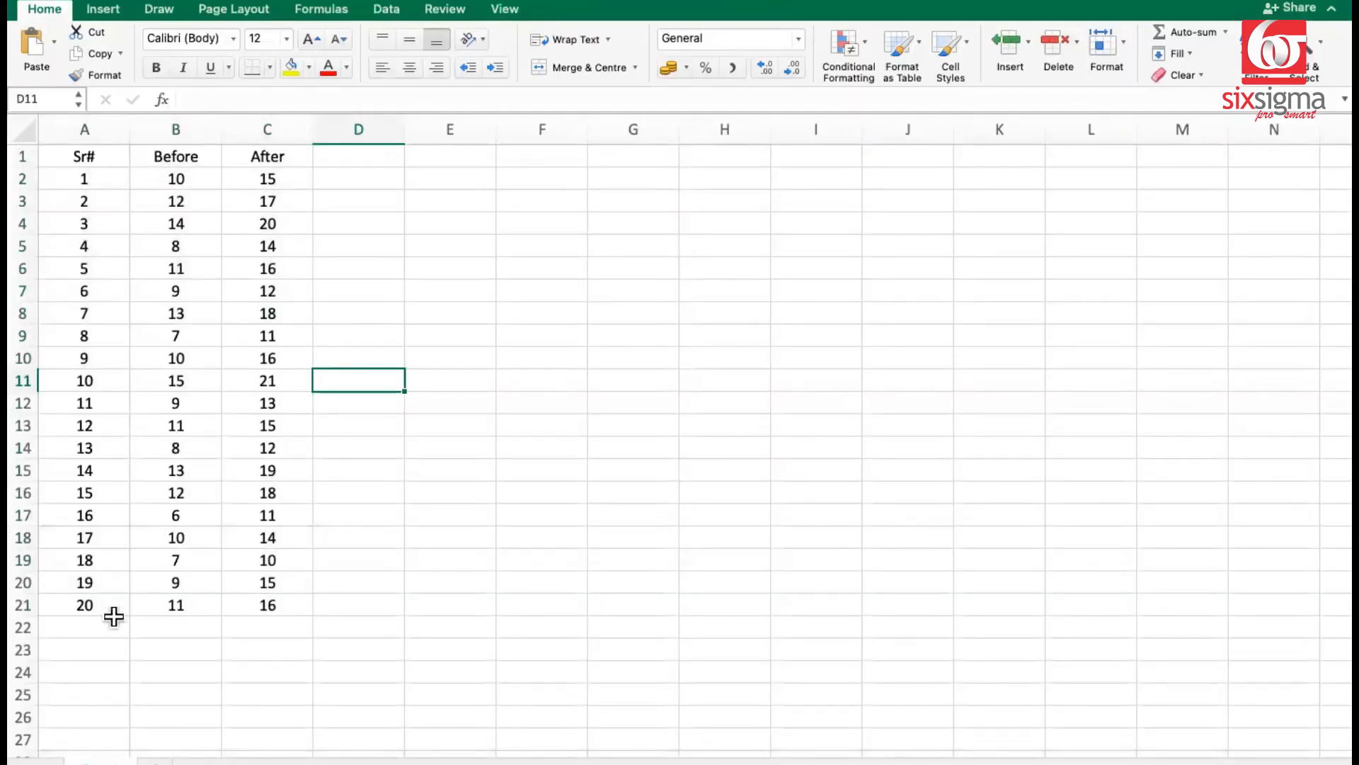
mouse_move(267, 182)
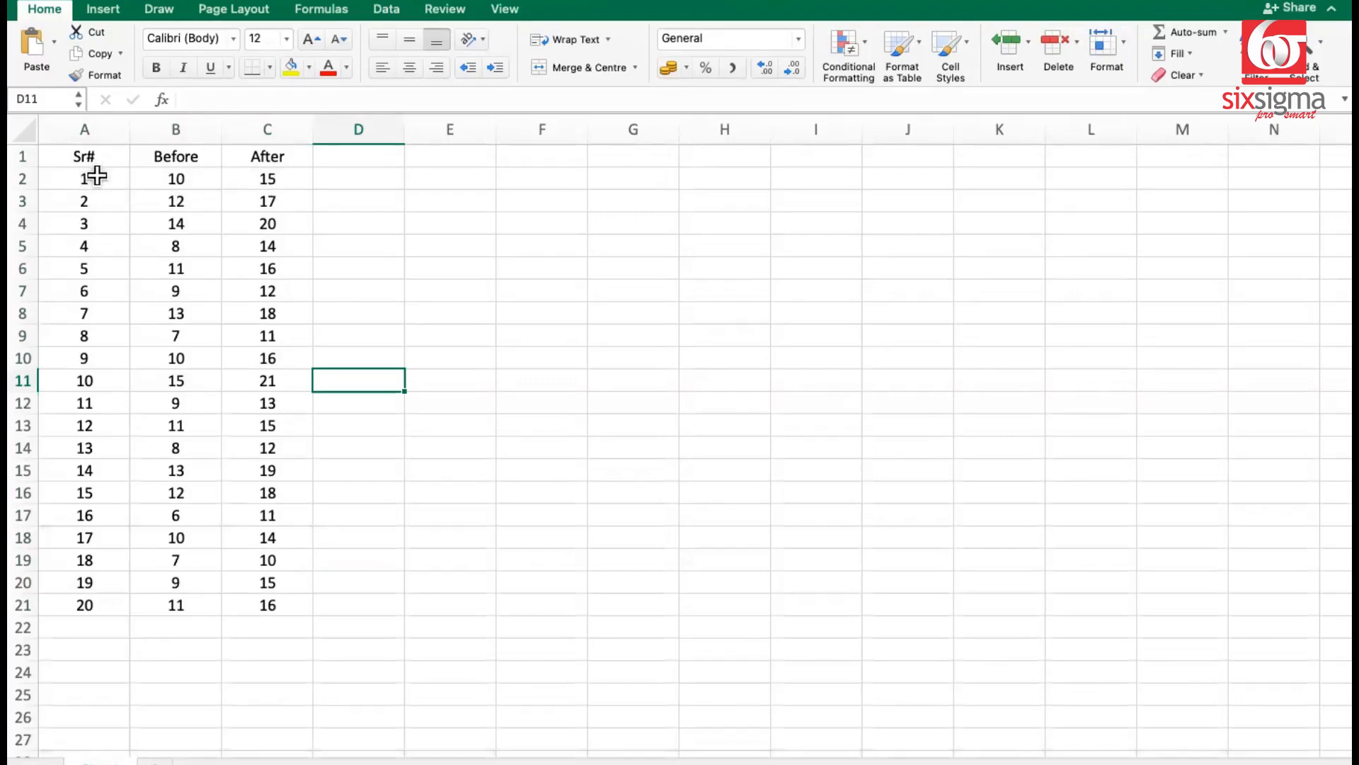
mouse_move(198, 211)
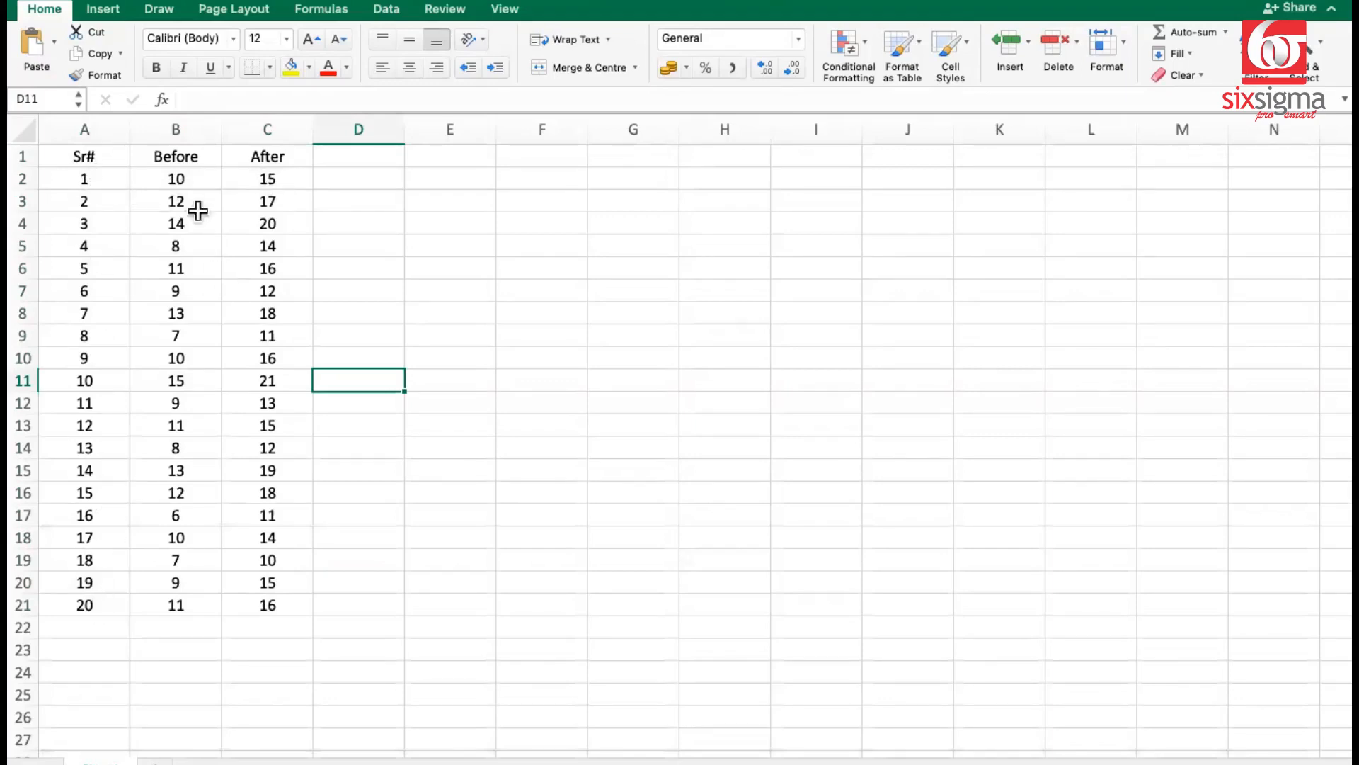
- Launch t-Test: Paired Two Sample for Means from Data Analysis, with Variable 1 Range B1:B21
left_click(175, 178)
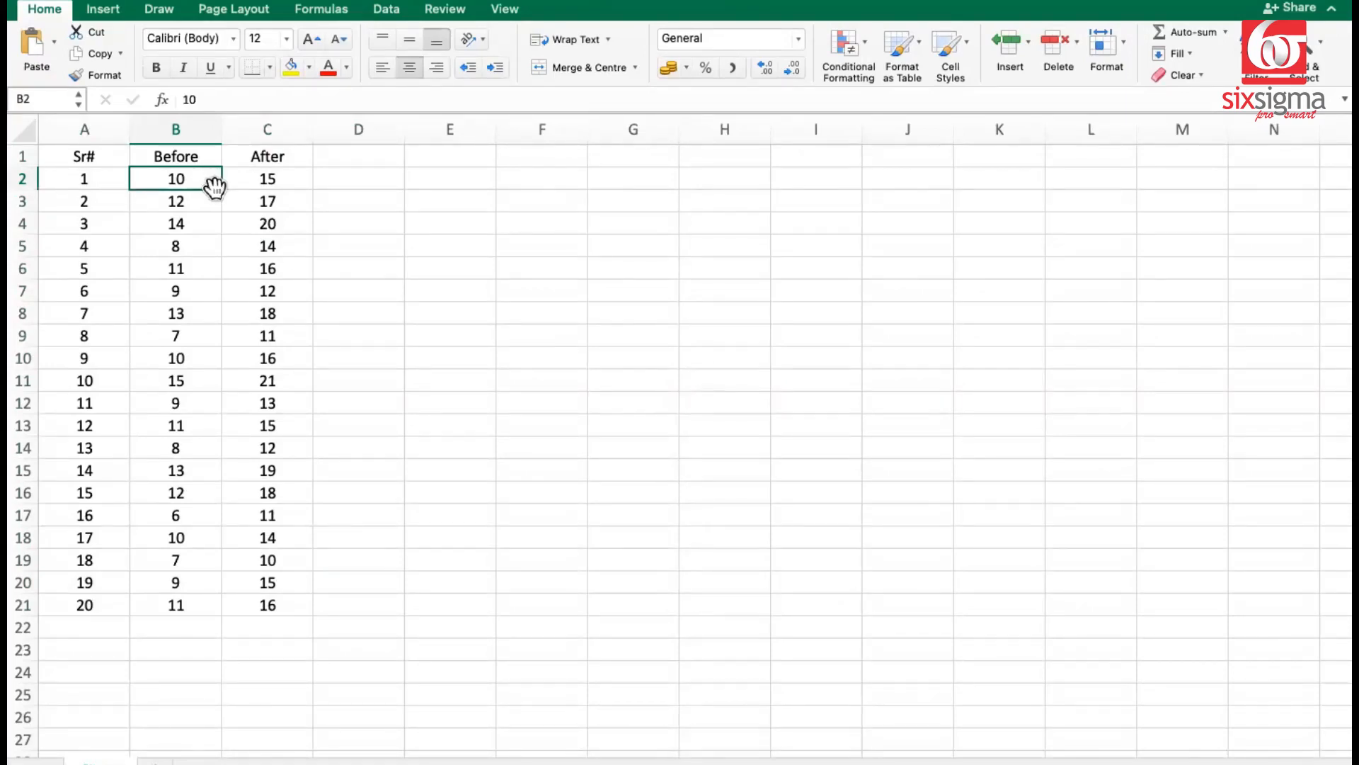
mouse_move(306, 185)
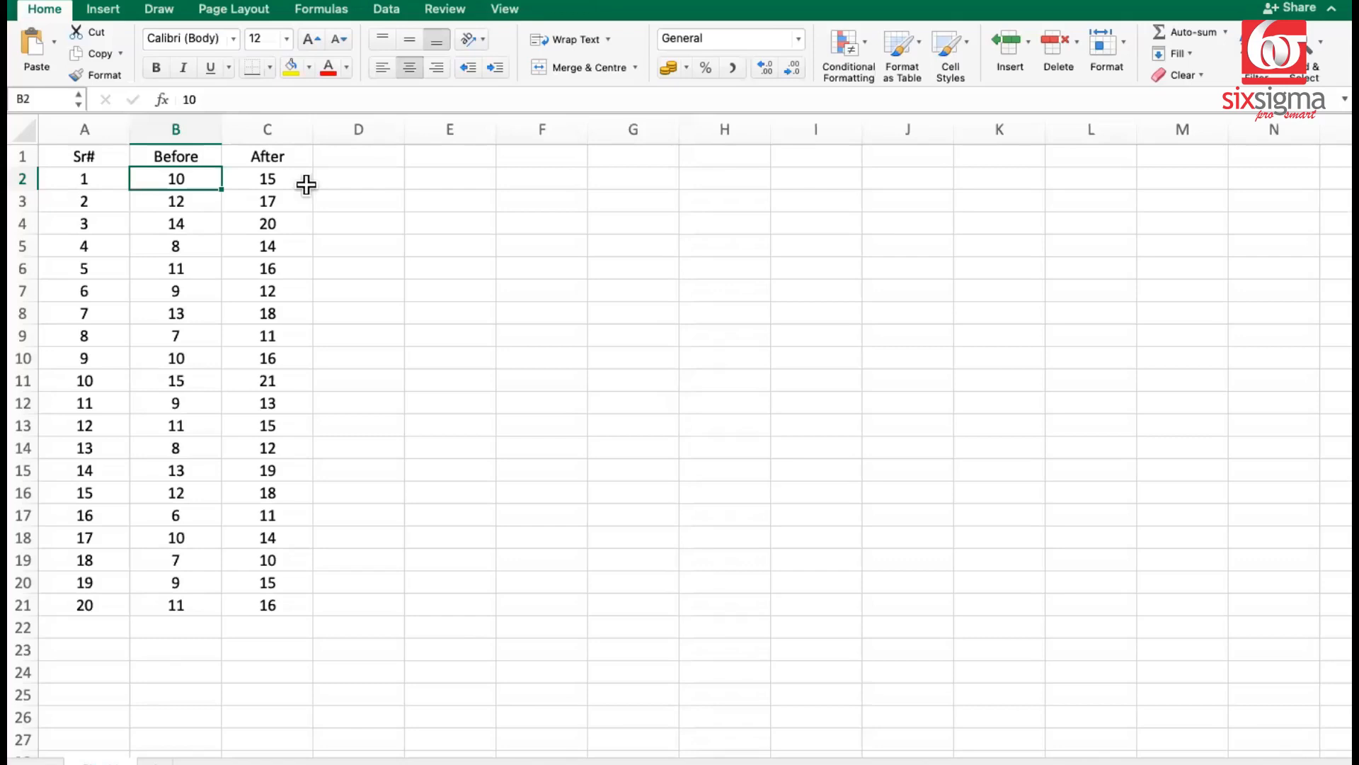
mouse_move(251, 269)
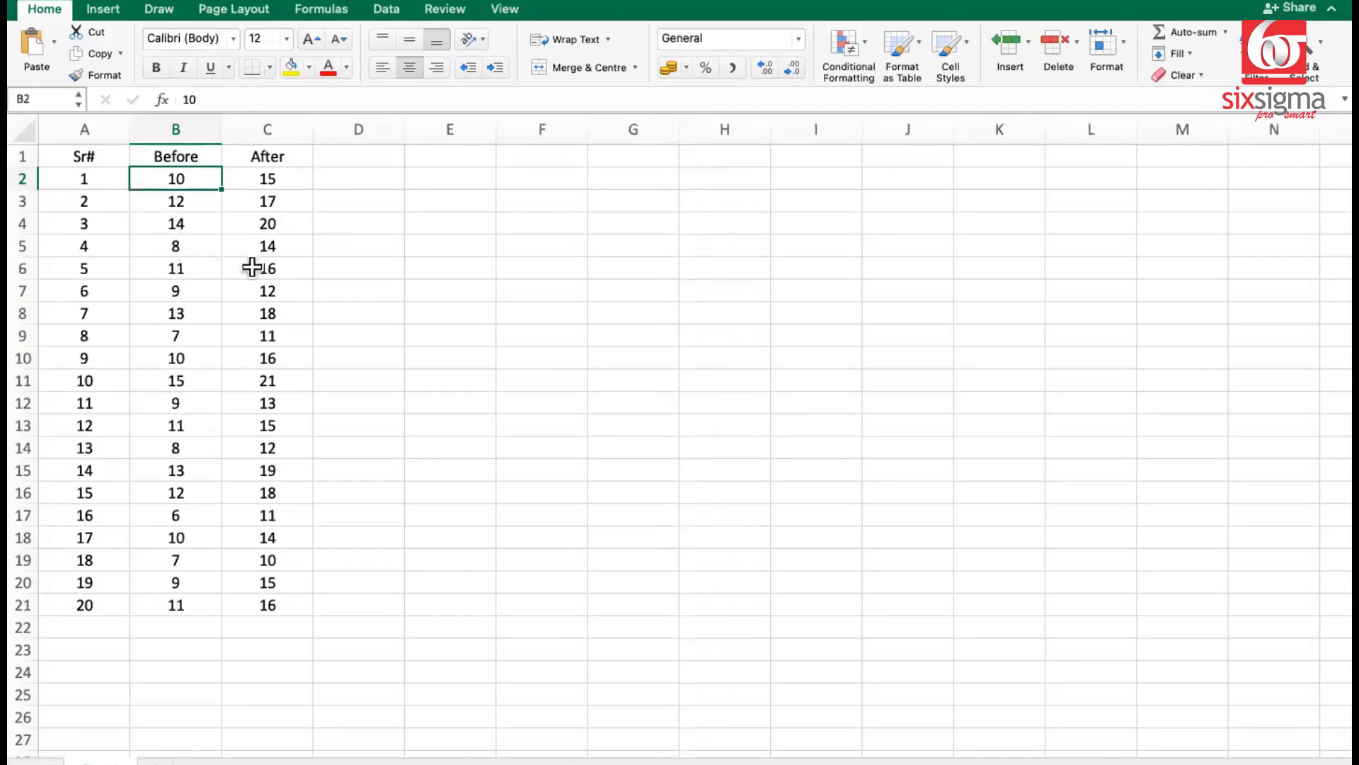
mouse_move(233, 507)
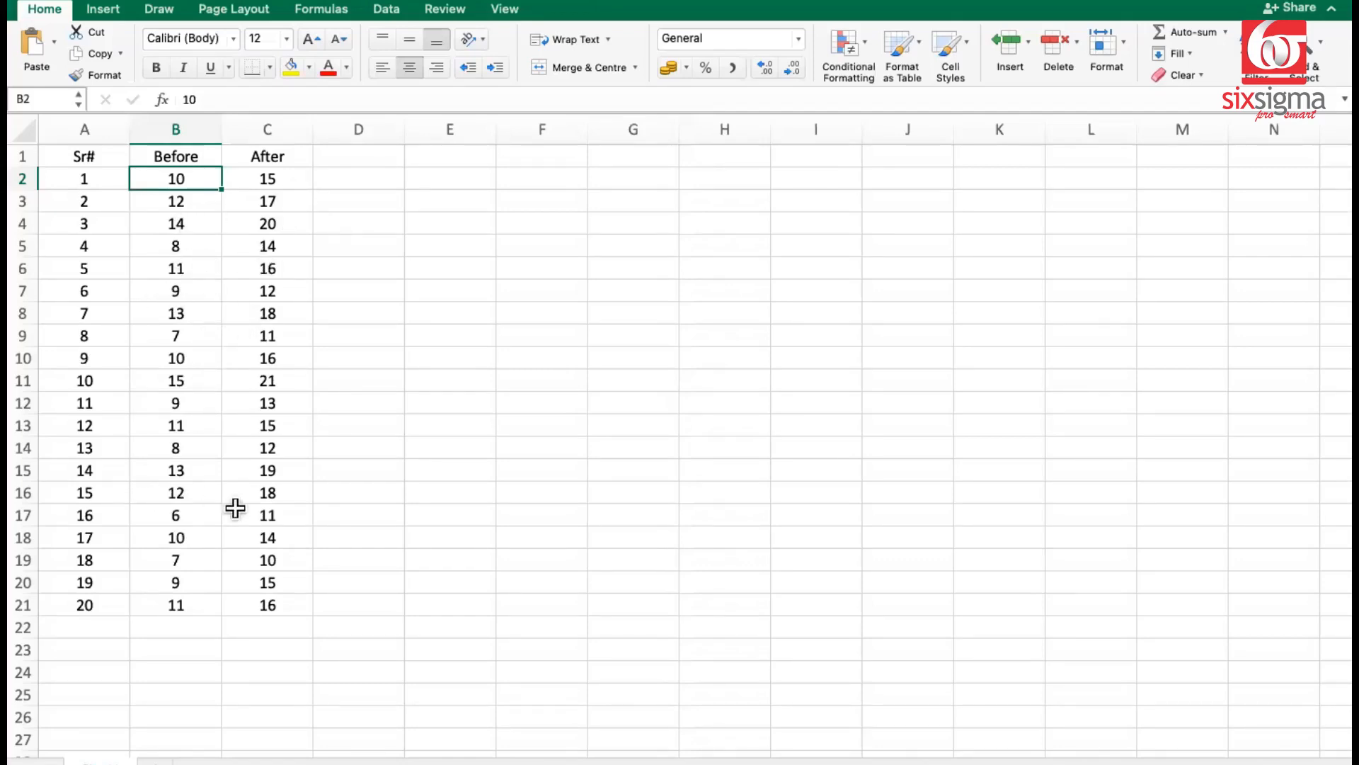
mouse_move(257, 559)
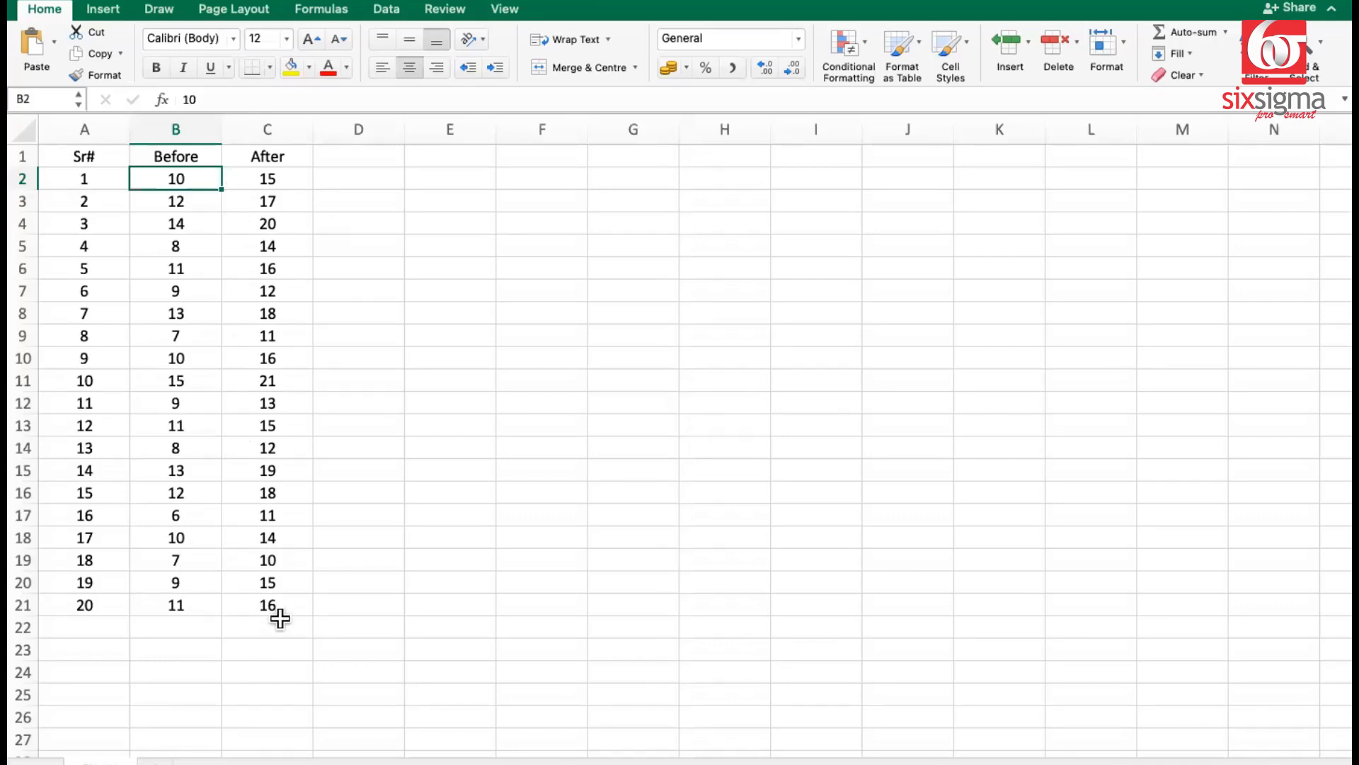
mouse_move(261, 162)
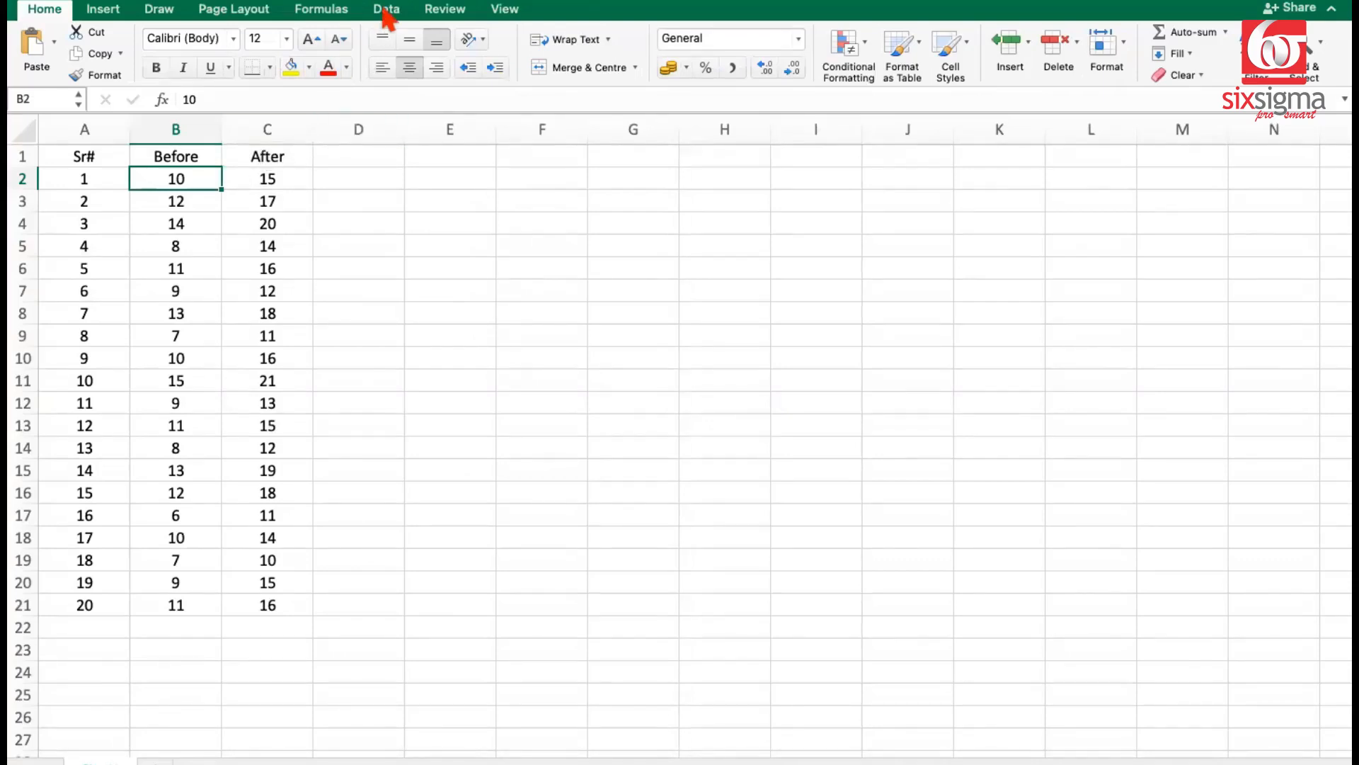
left_click(386, 9)
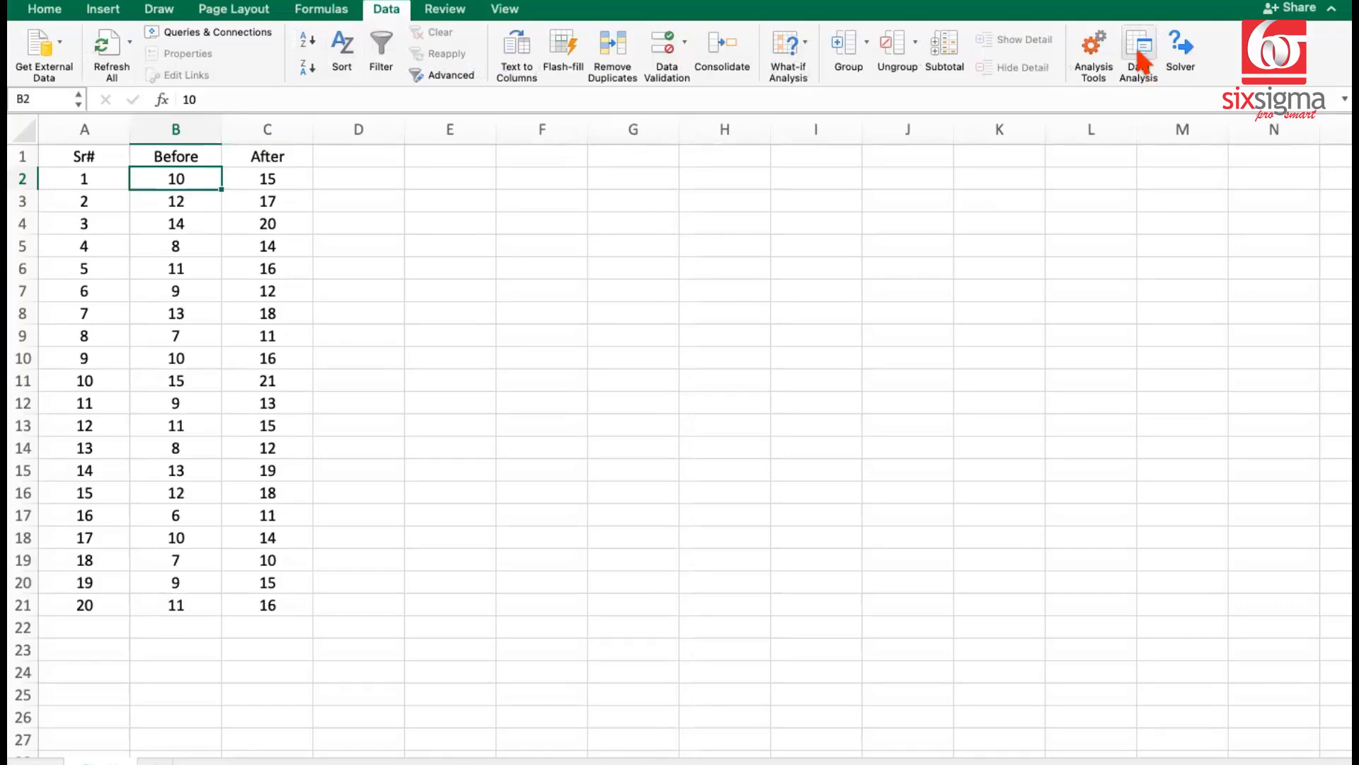
mouse_move(1147, 56)
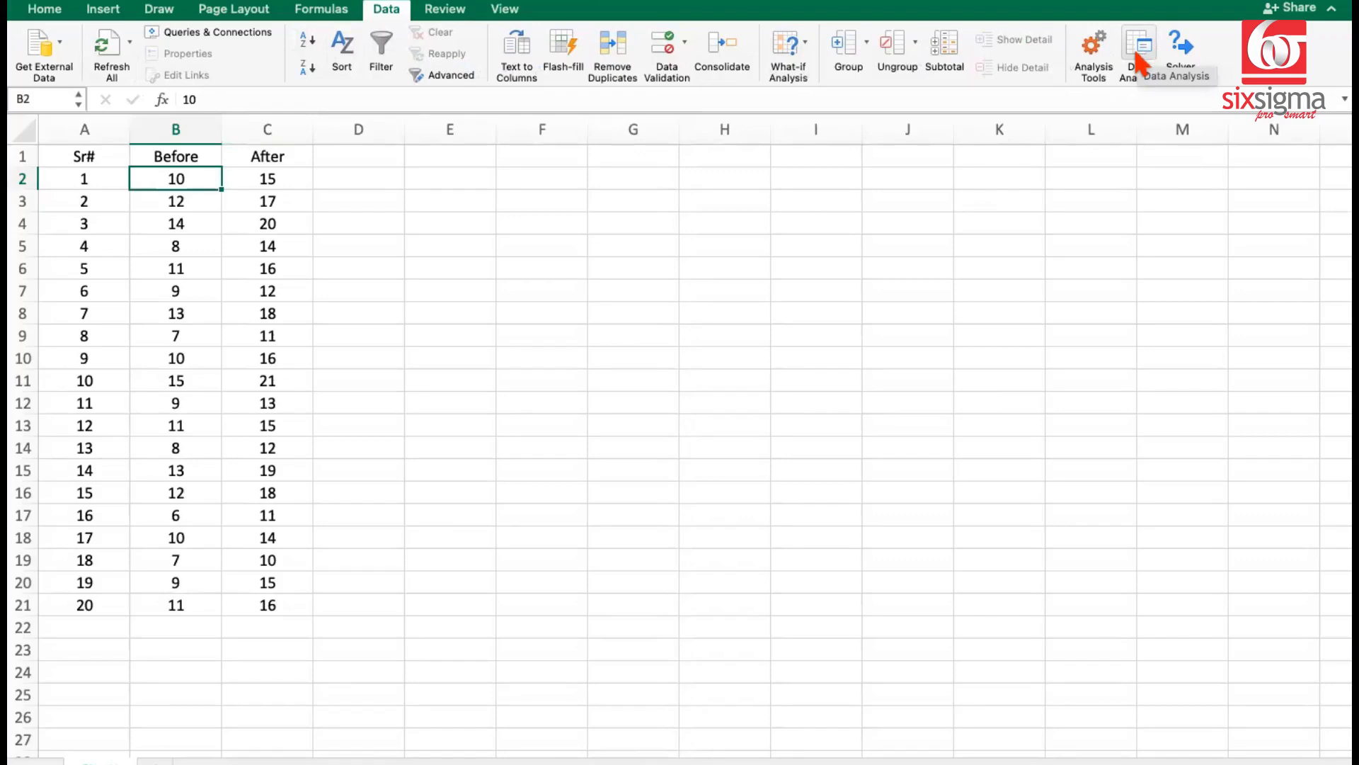
left_click(1137, 42)
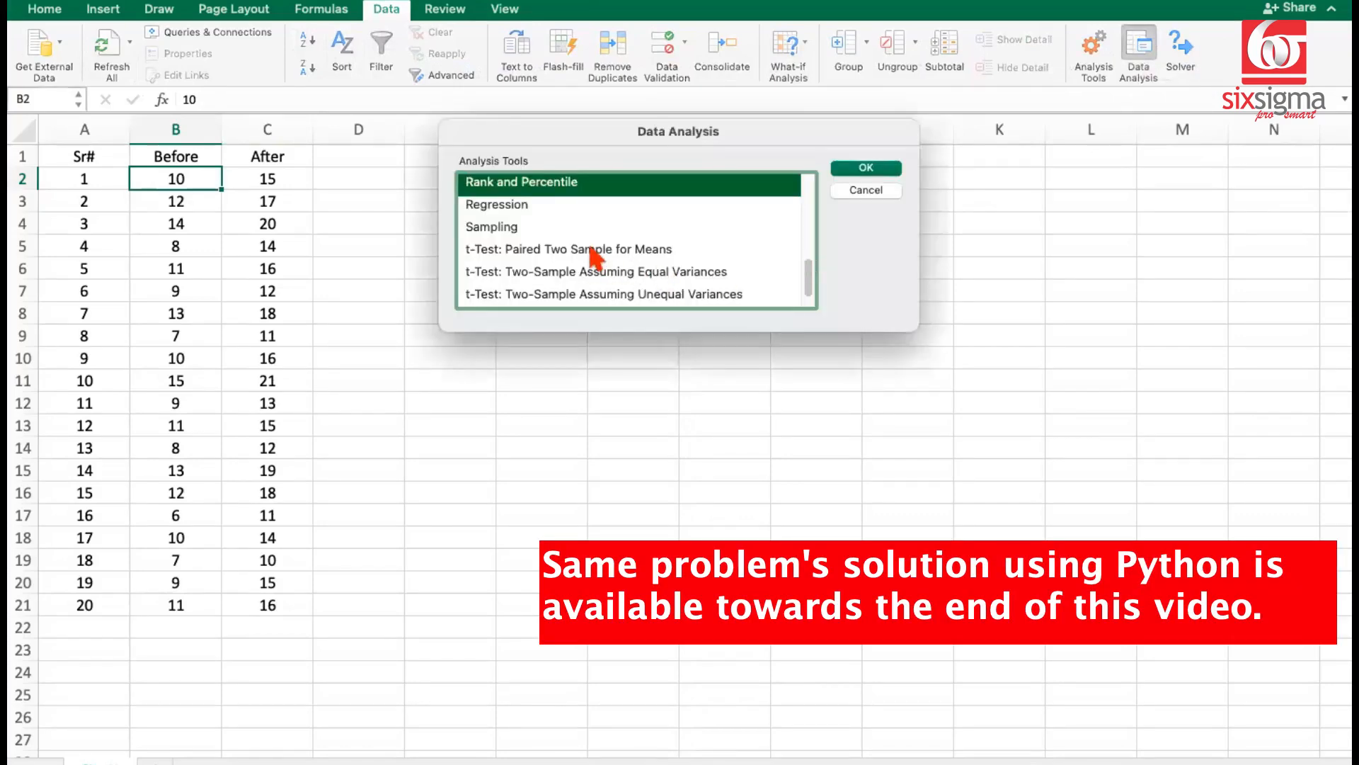
left_click(588, 249)
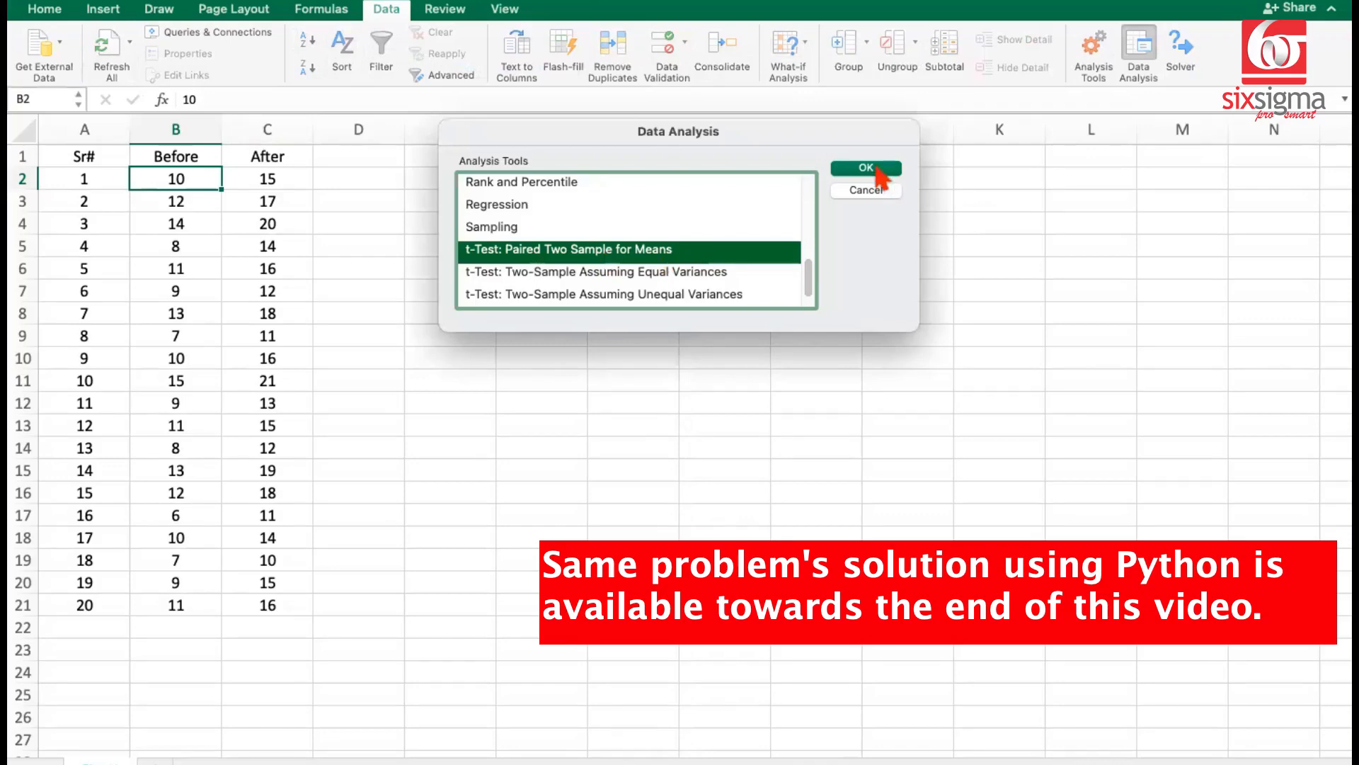
left_click(865, 168)
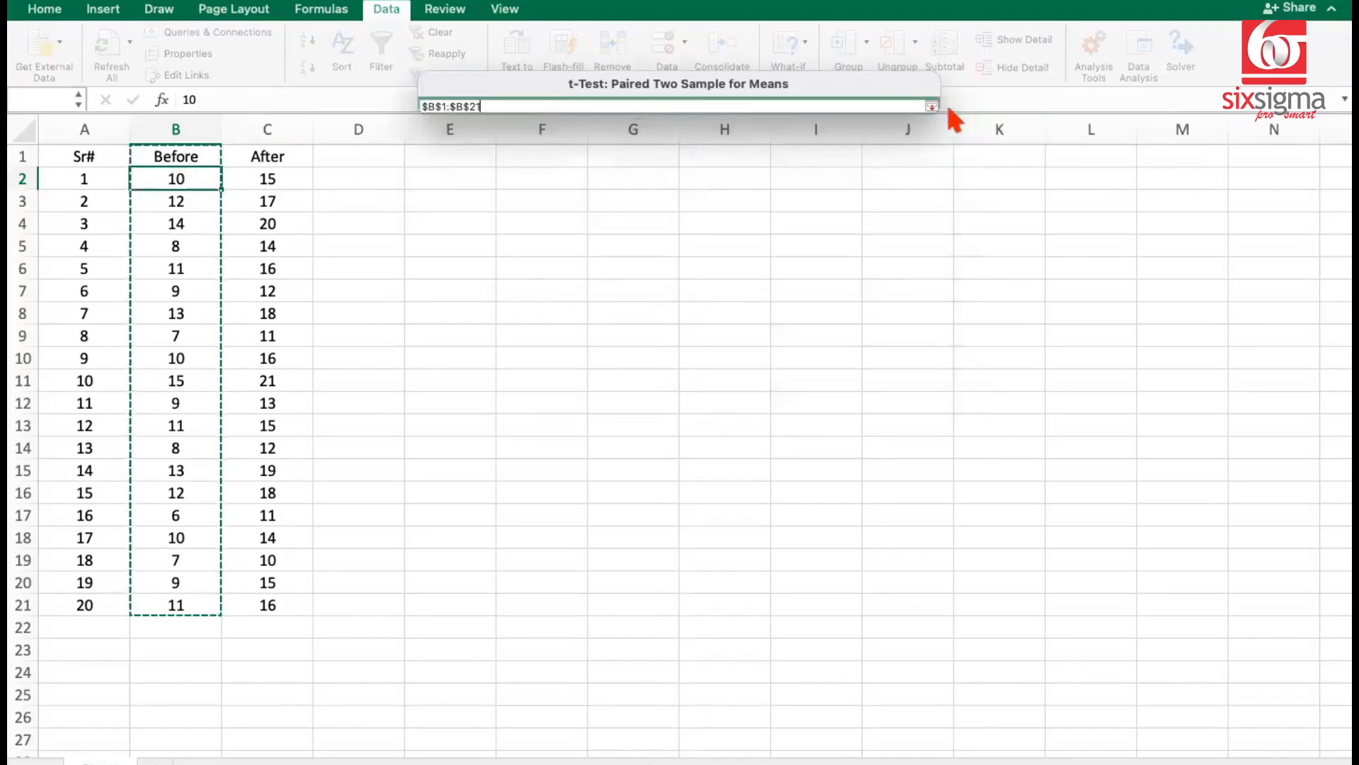
left_click(931, 107)
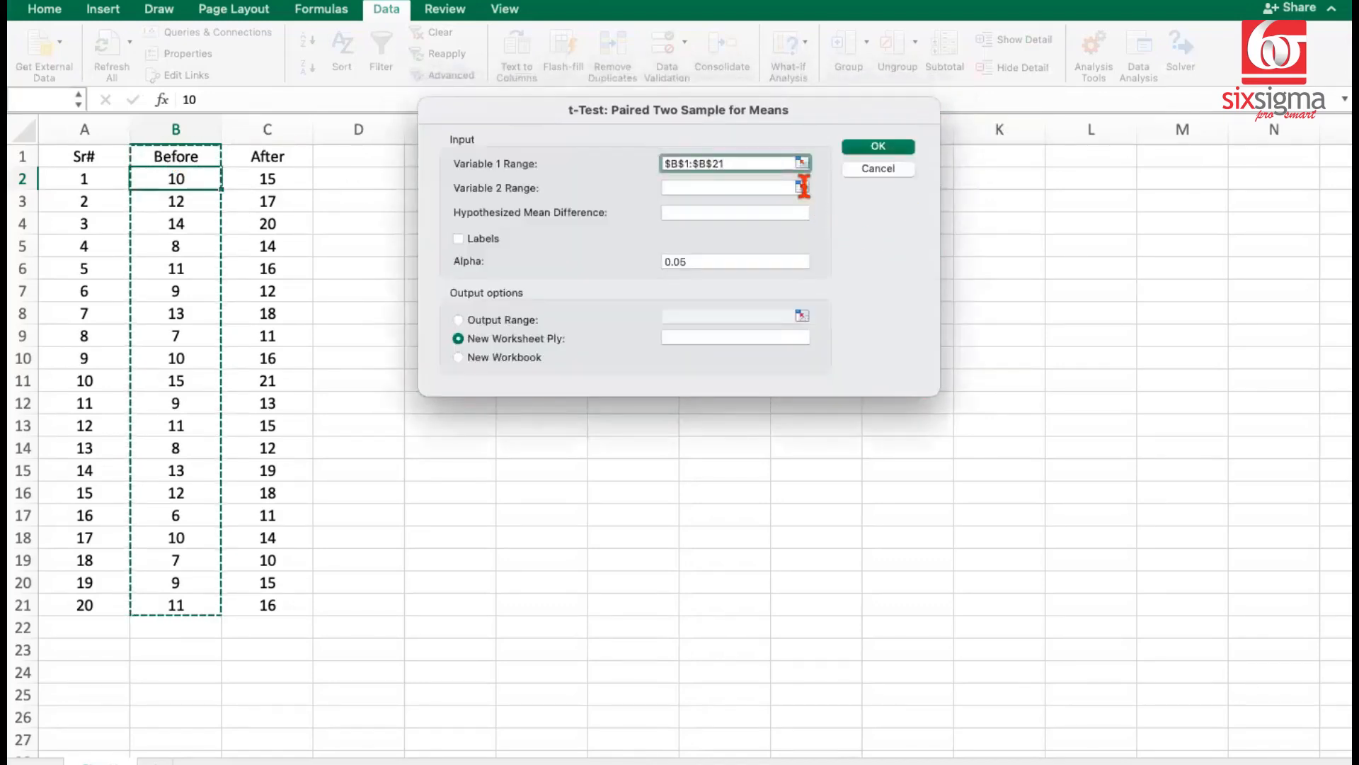
- Run the paired t-test with Variable 2 Range C1:C21, hypothesized mean difference 0, and Labels ticked
left_click_drag(267, 157, 267, 604)
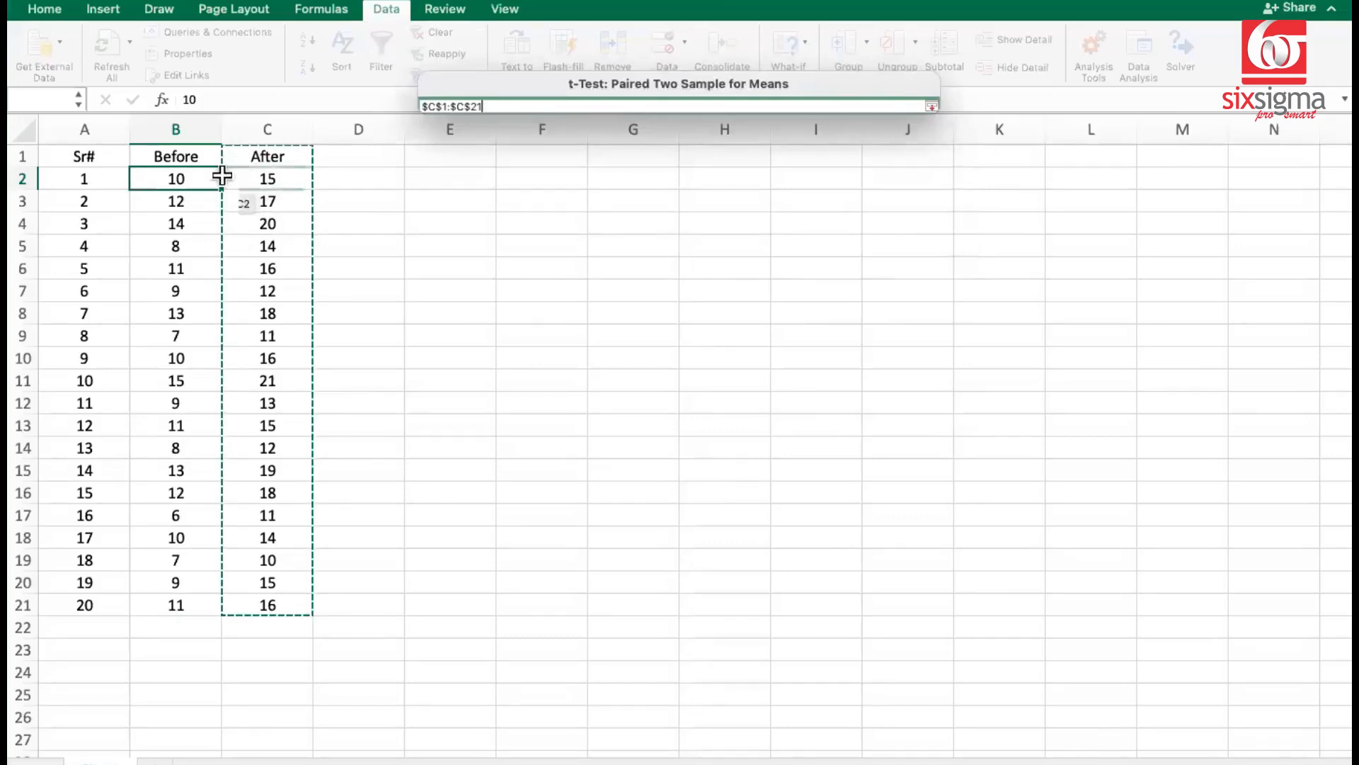
left_click(735, 213)
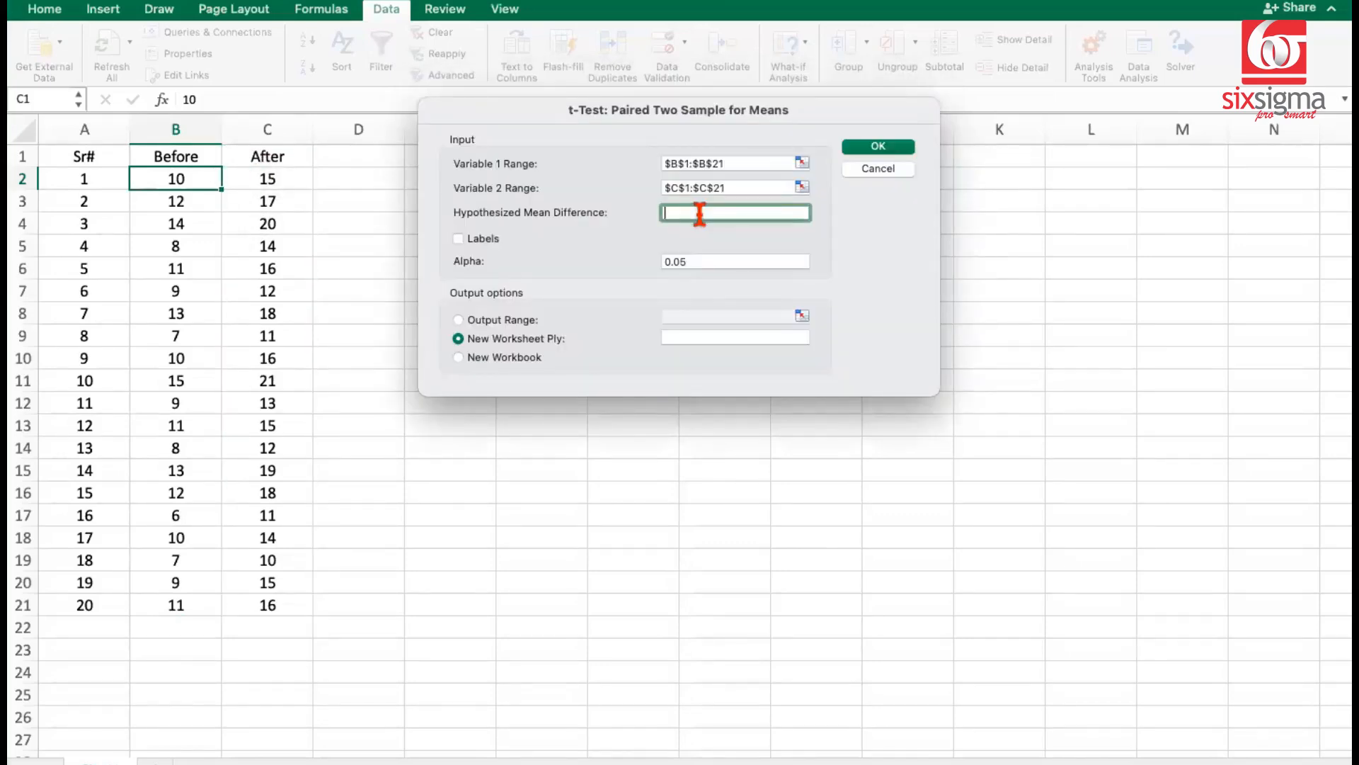
type("0")
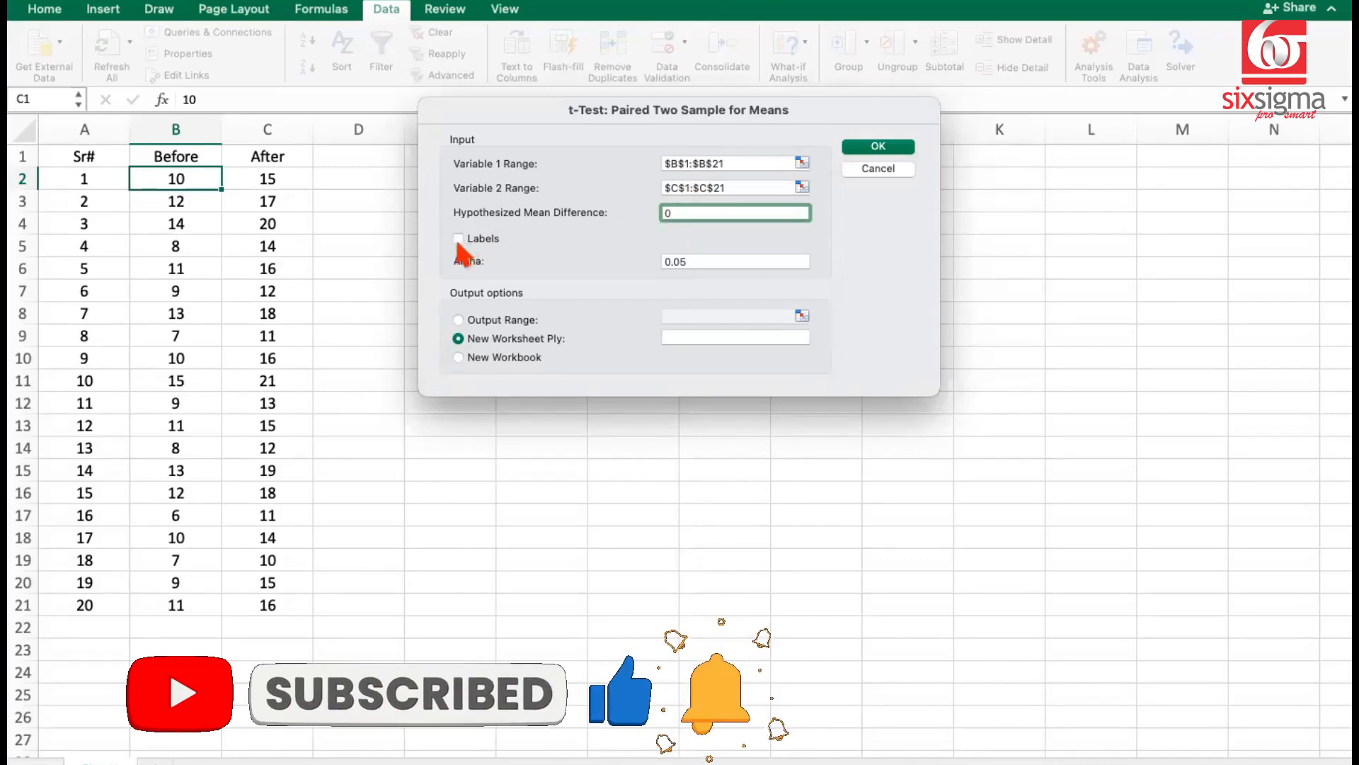
left_click(458, 239)
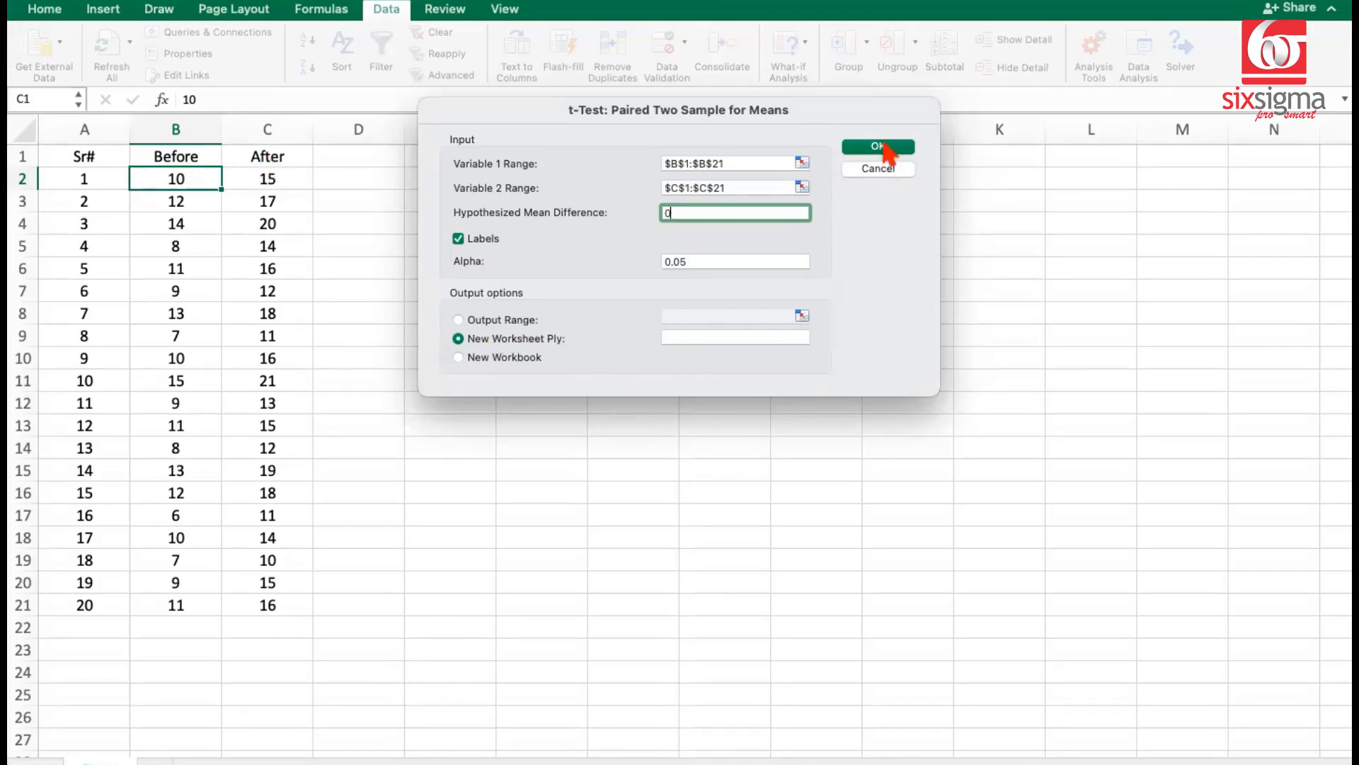
left_click(878, 146)
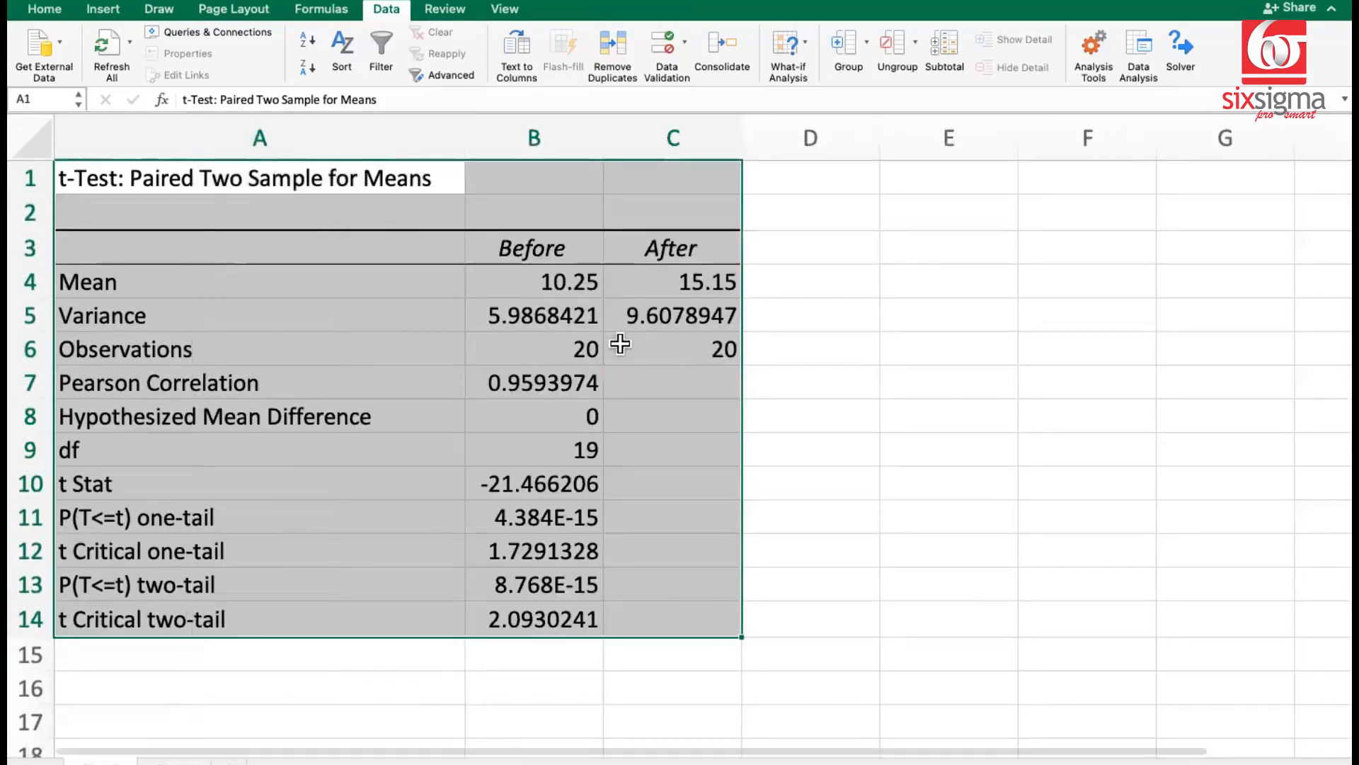
left_click(533, 315)
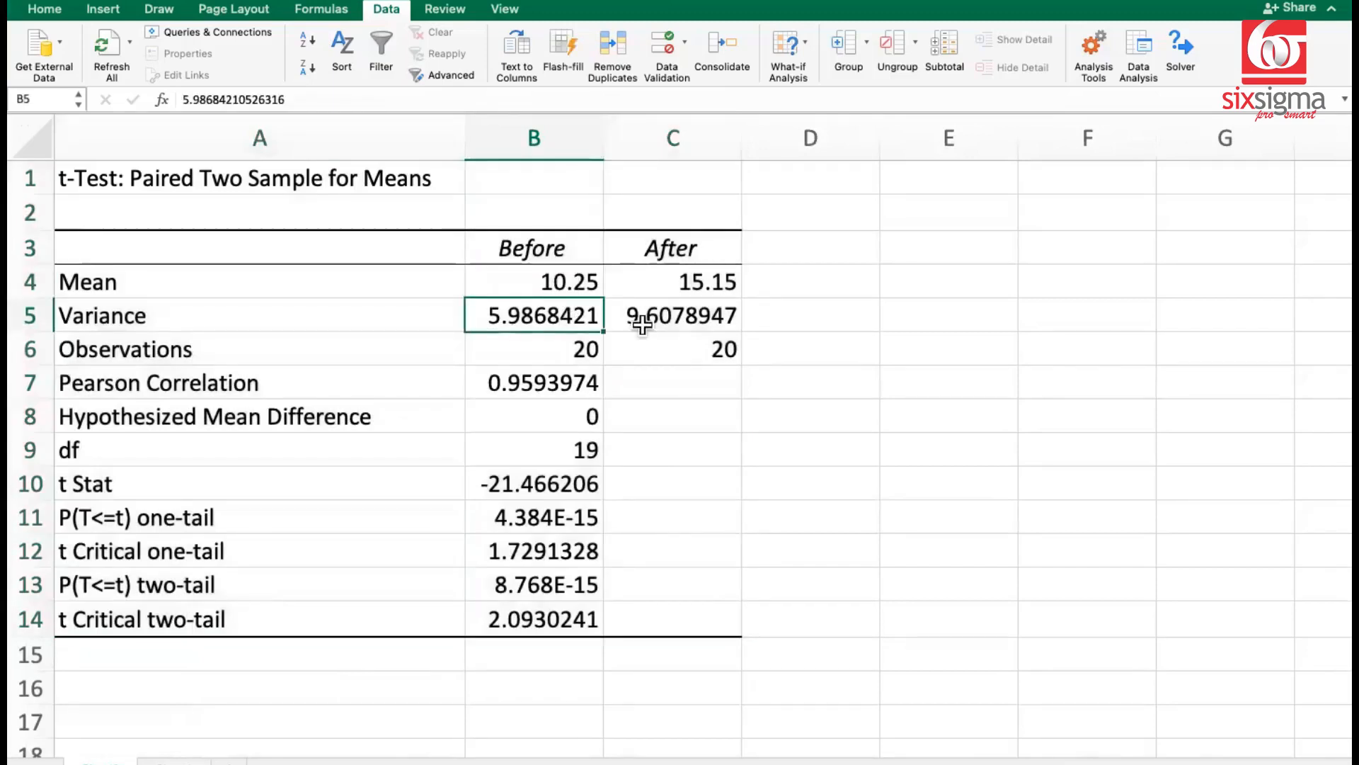
left_click(673, 282)
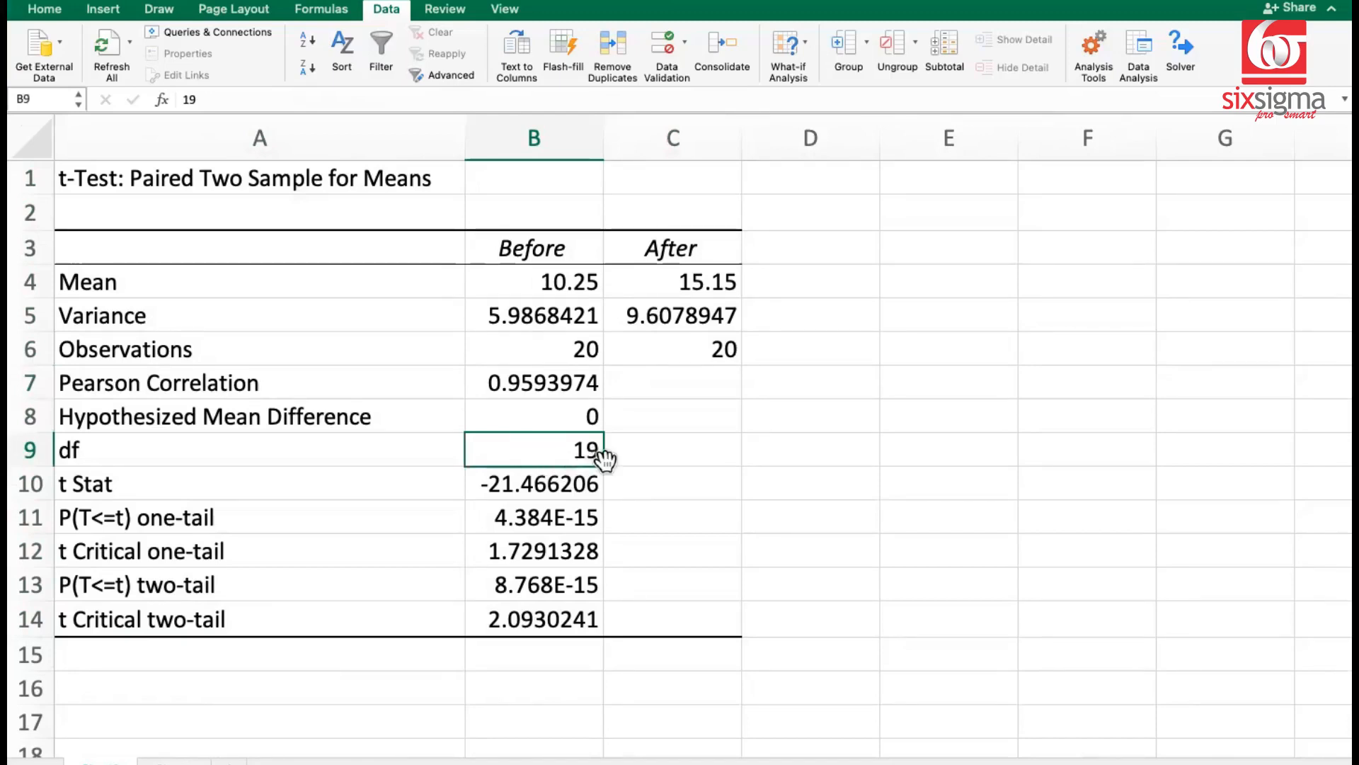
left_click(532, 484)
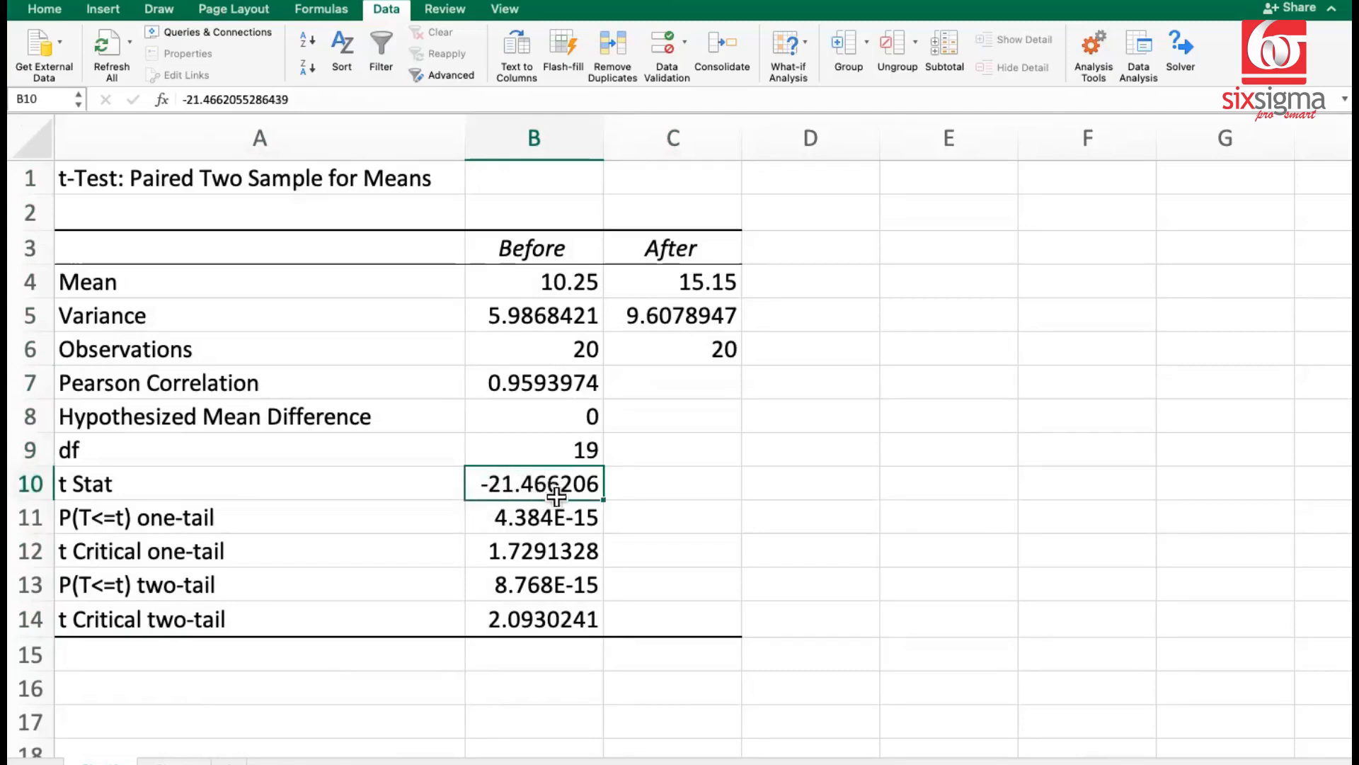
mouse_move(486, 555)
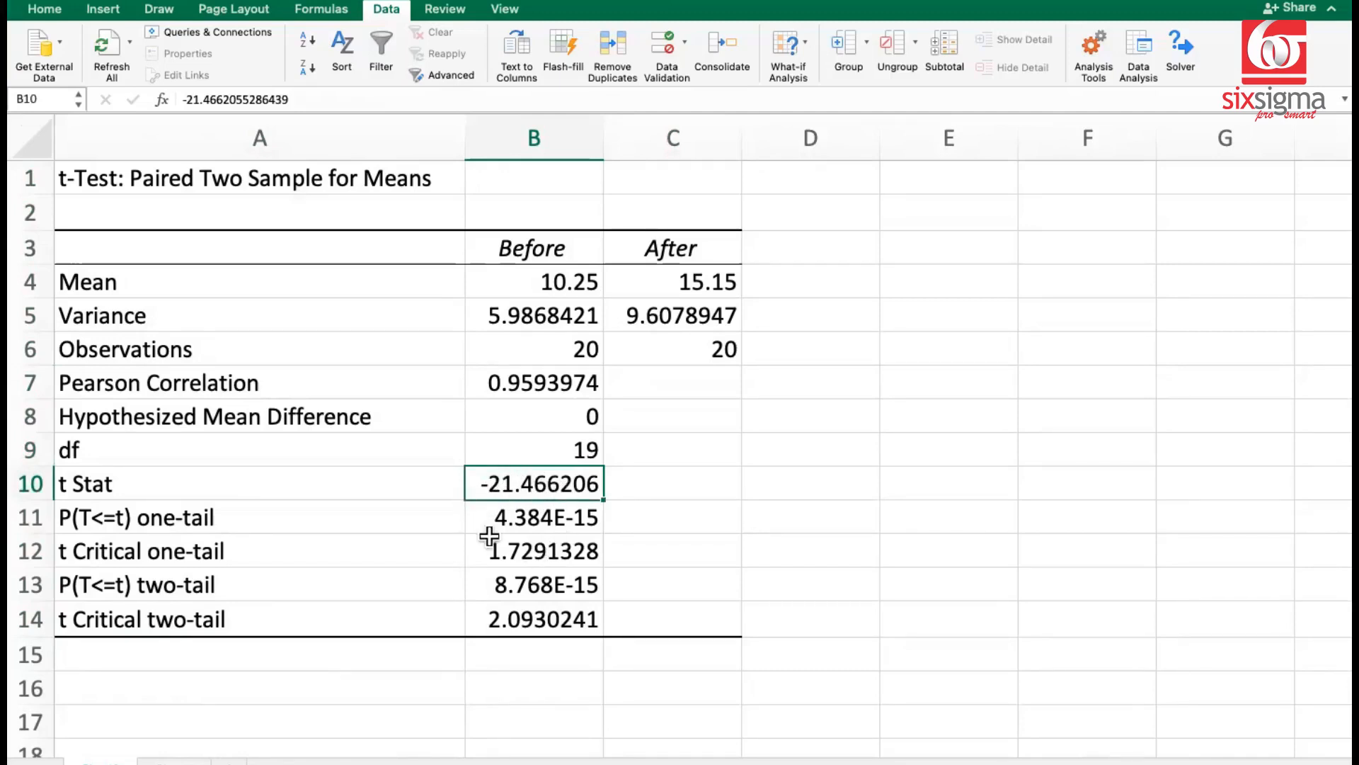
mouse_move(421, 520)
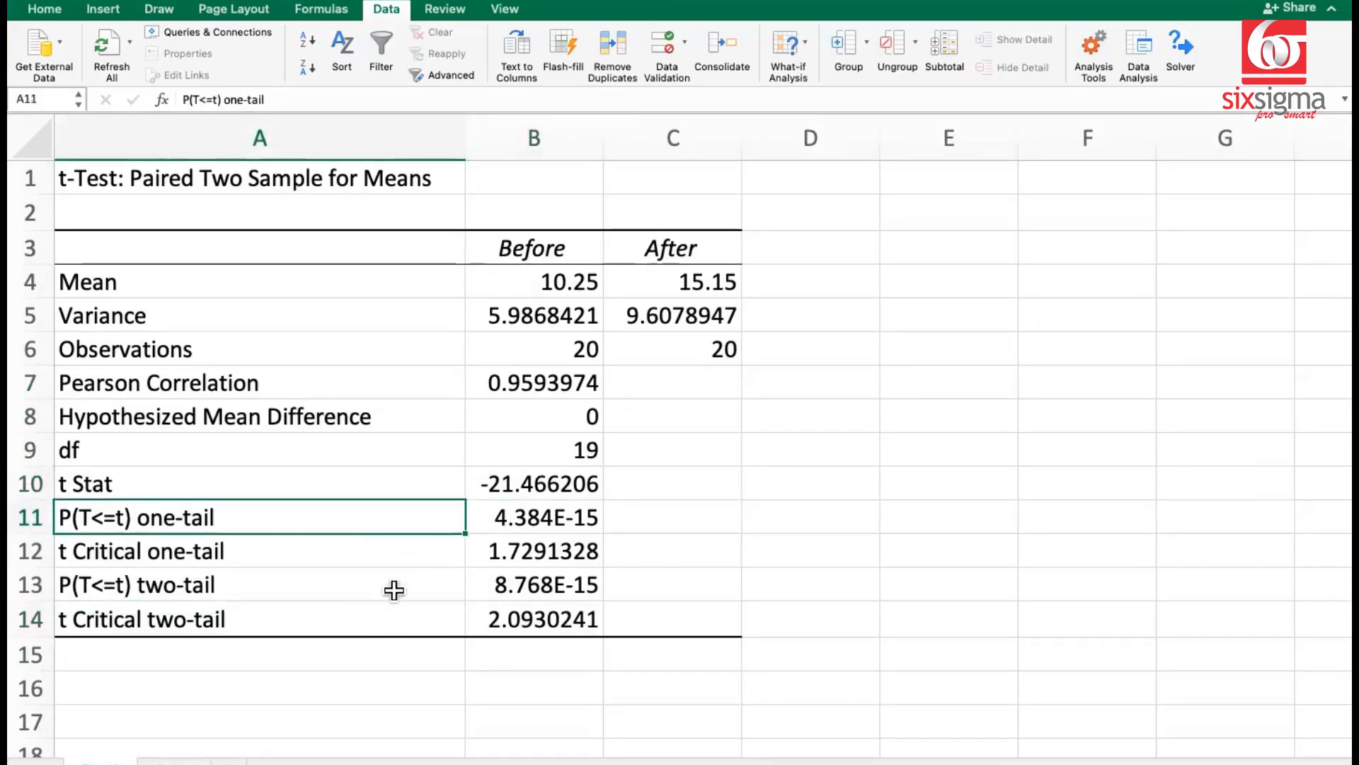
mouse_move(378, 512)
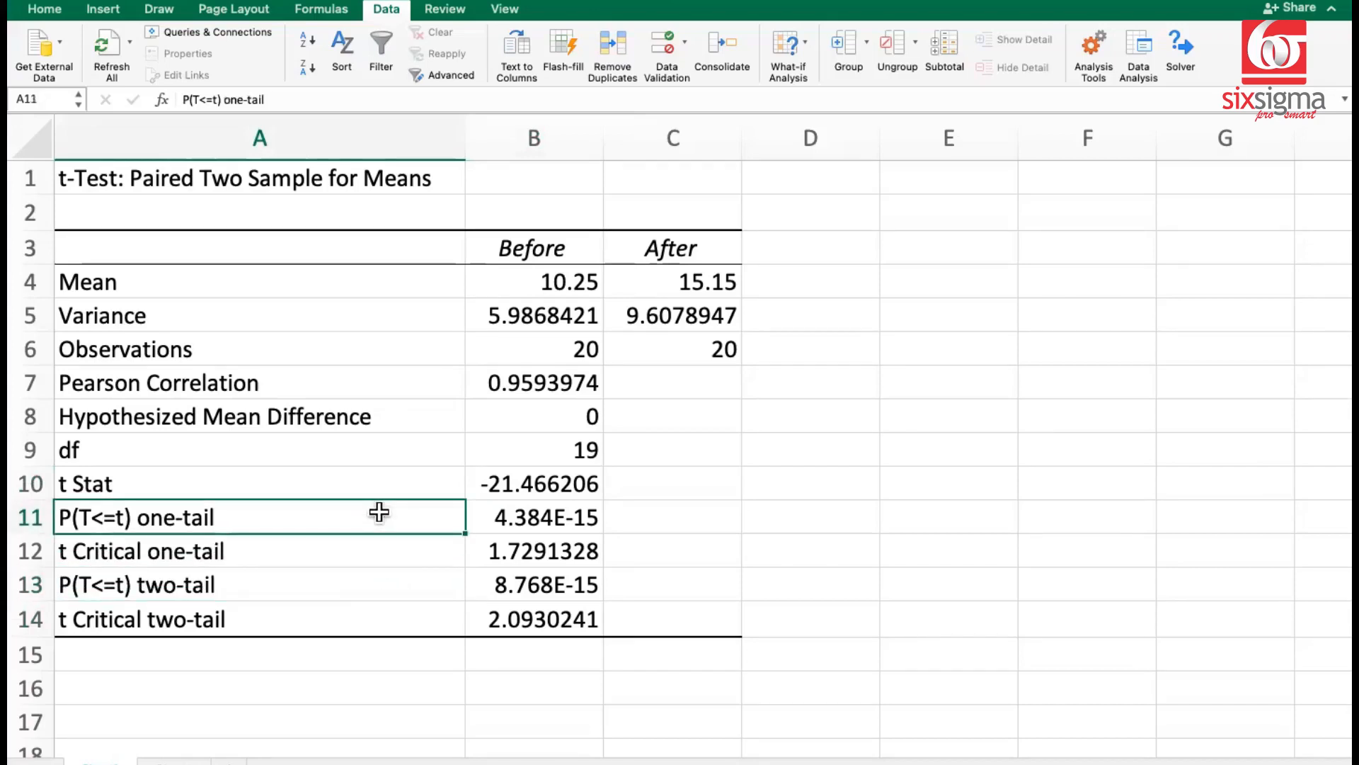
mouse_move(382, 515)
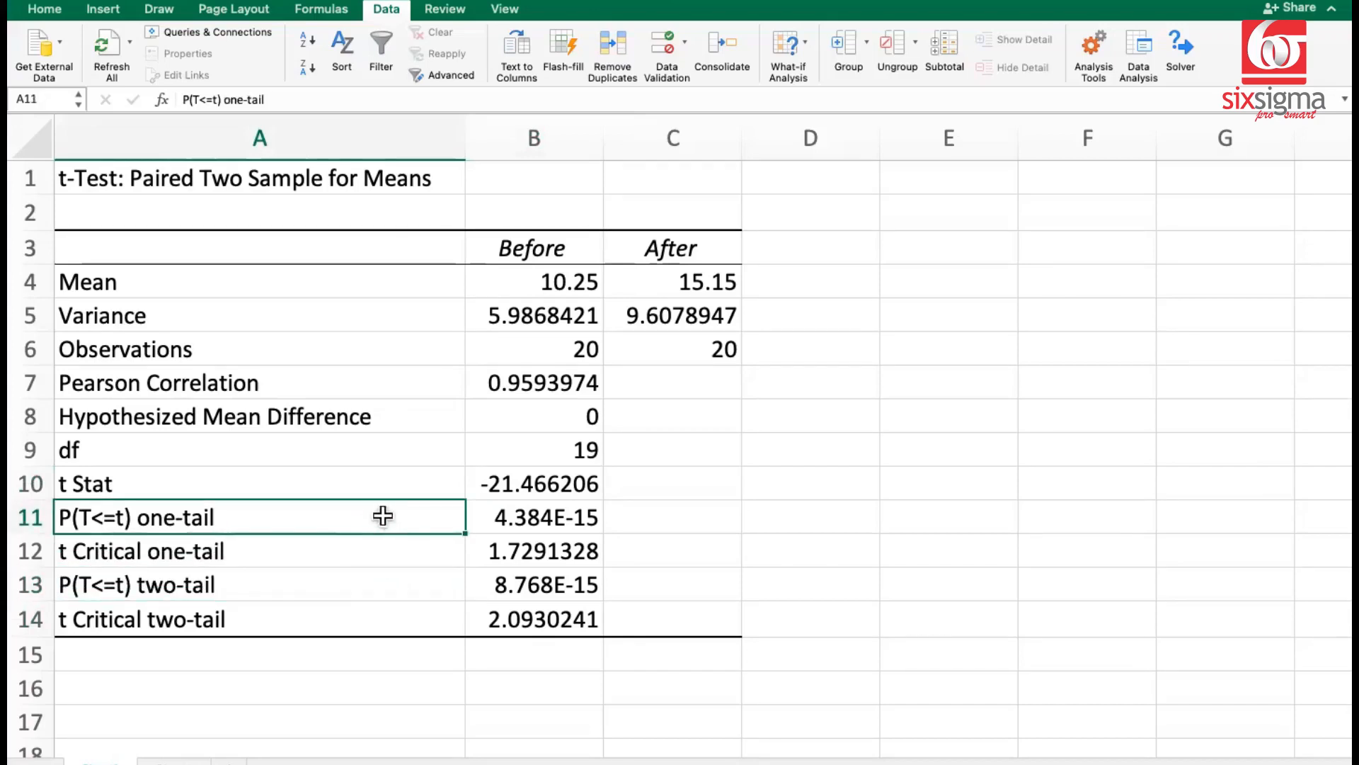
mouse_move(391, 520)
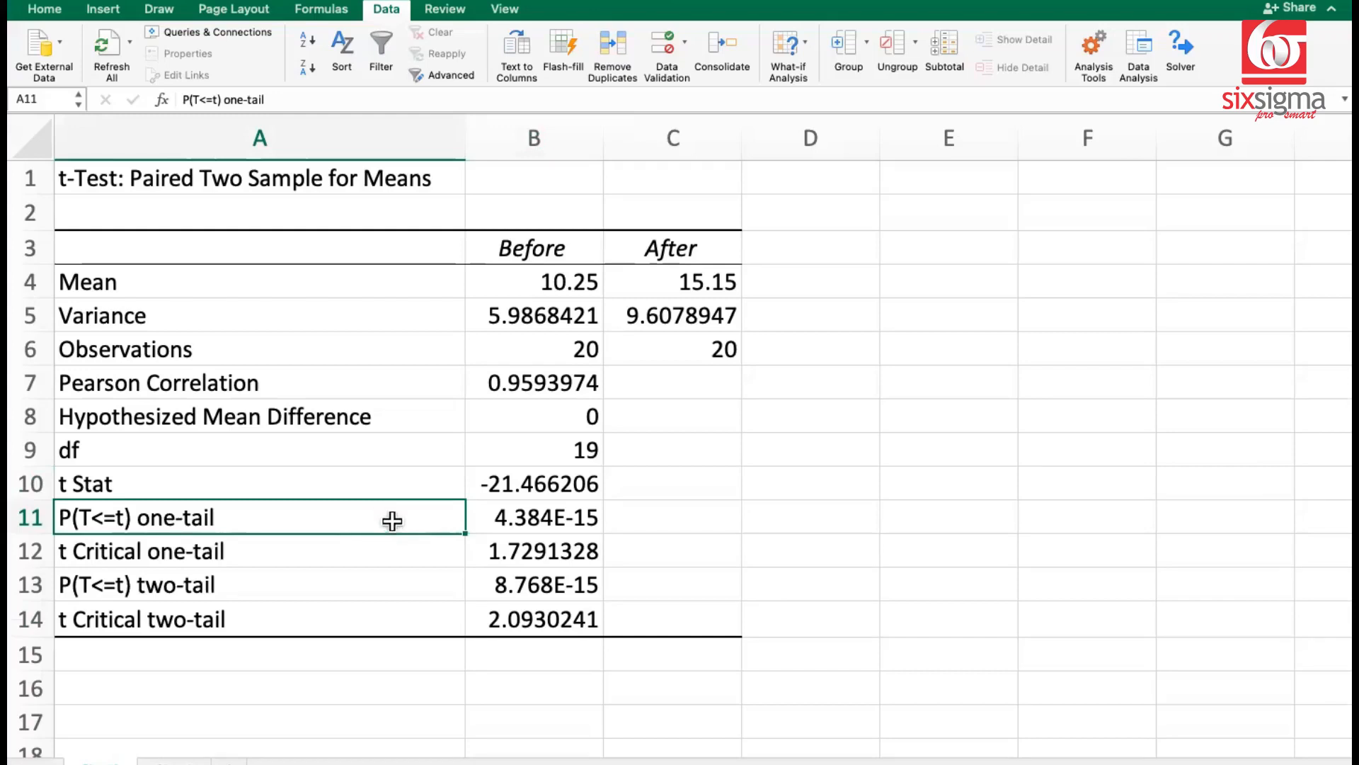
left_click(552, 518)
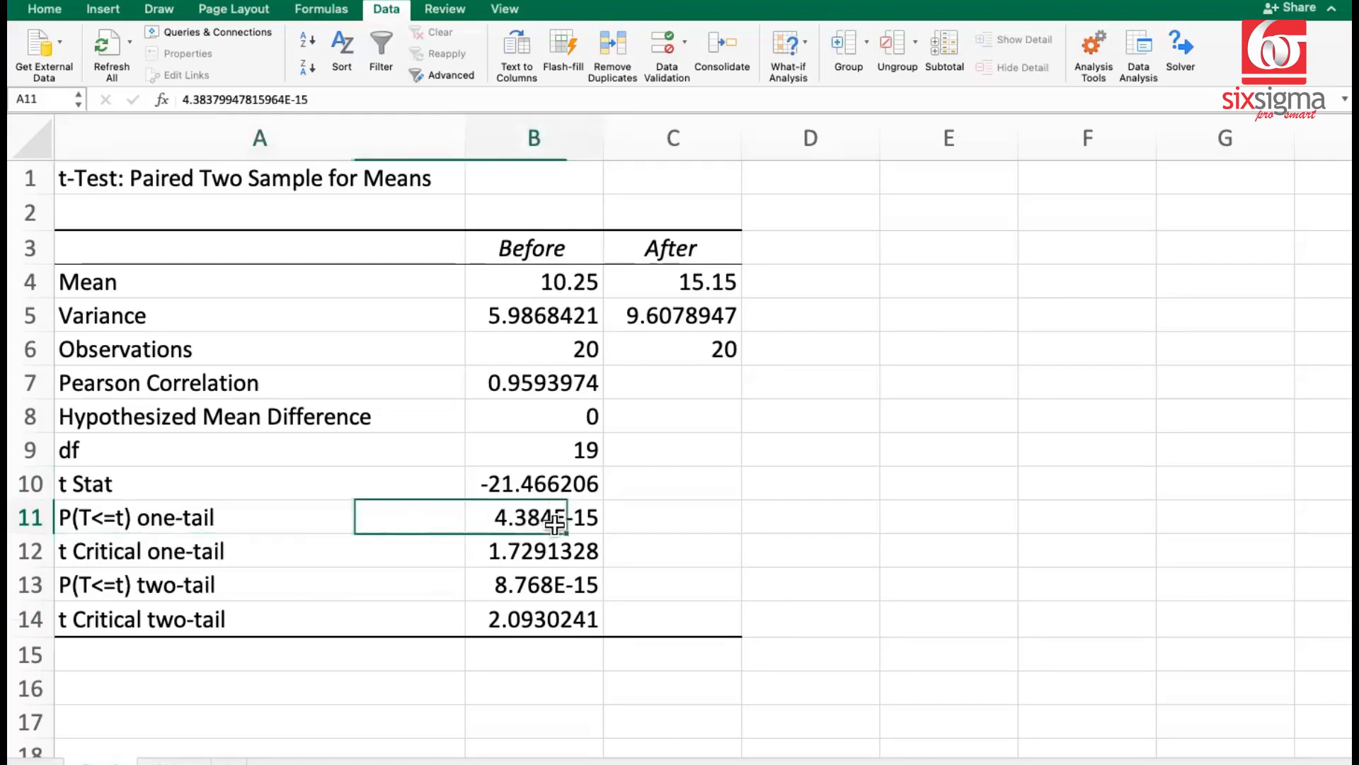
left_click(549, 517)
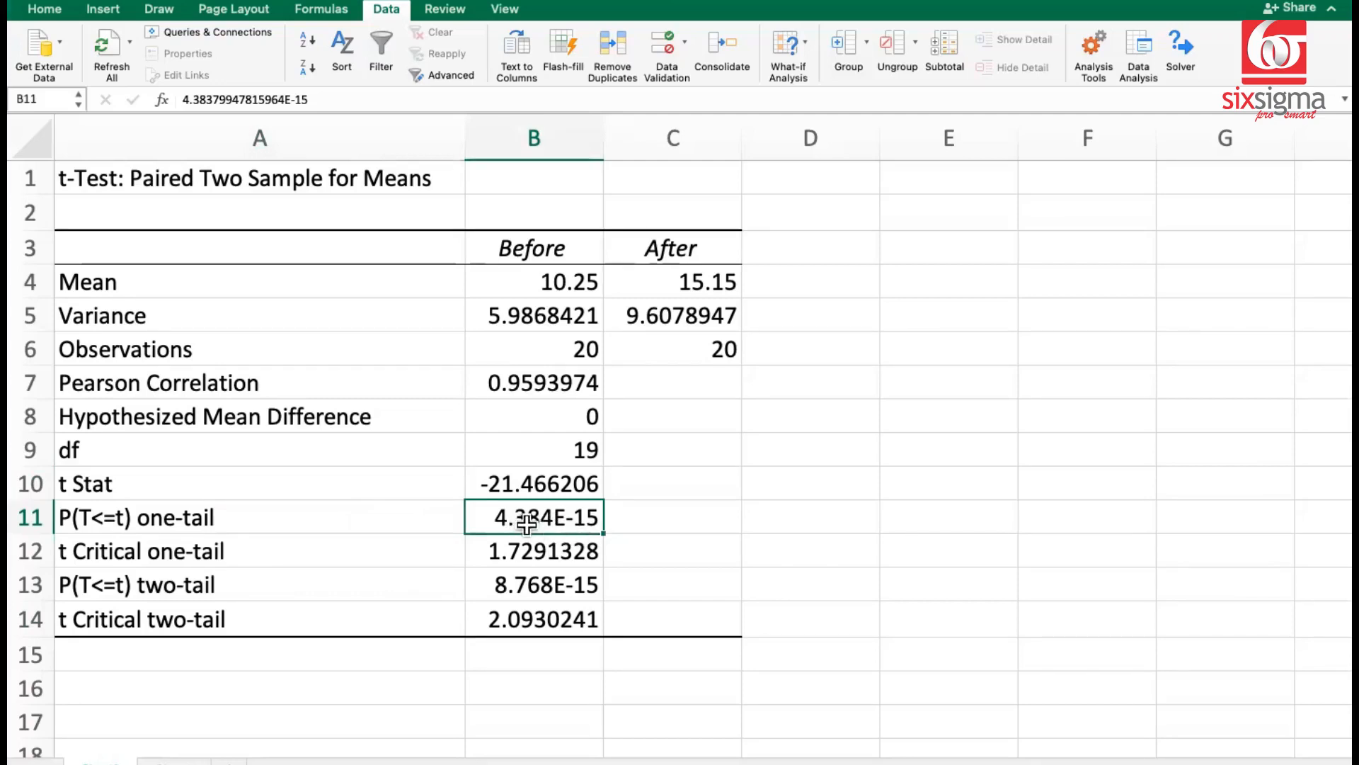
mouse_move(523, 523)
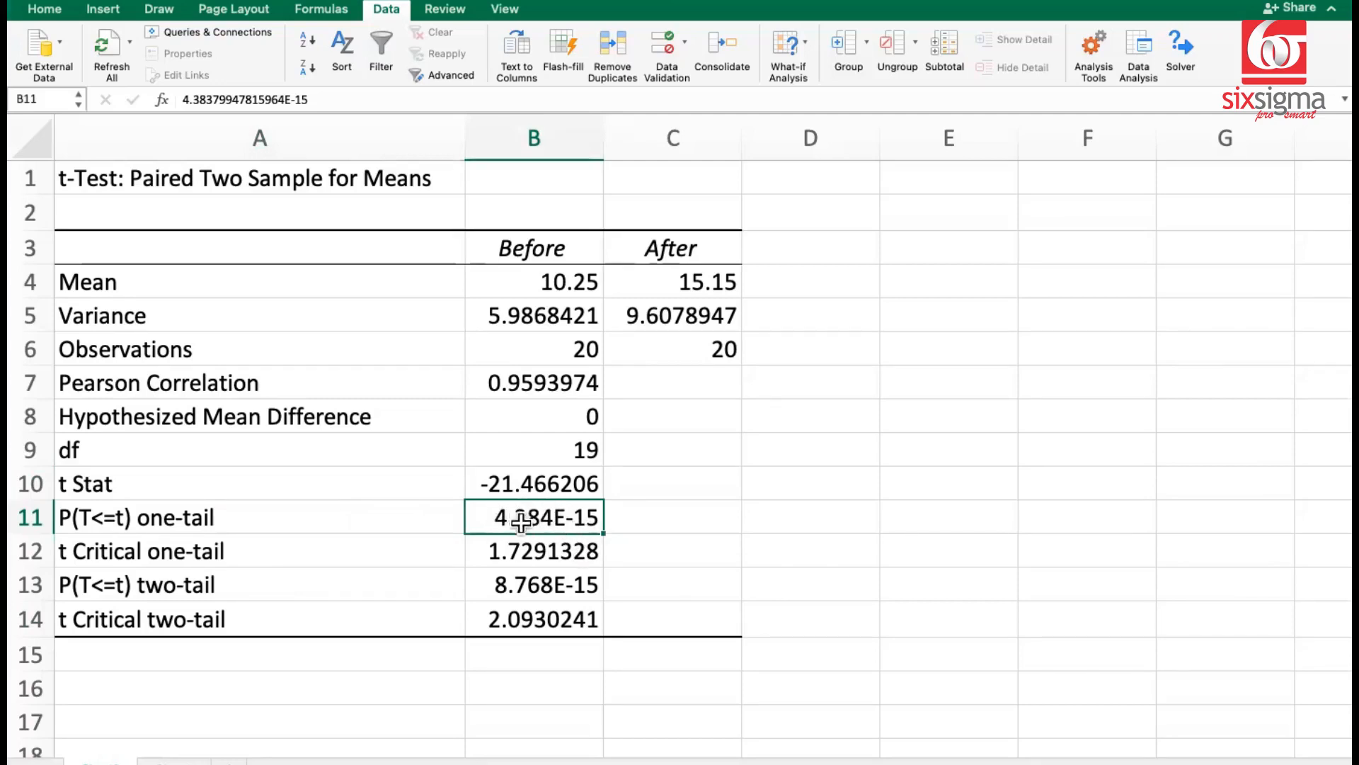
mouse_move(555, 516)
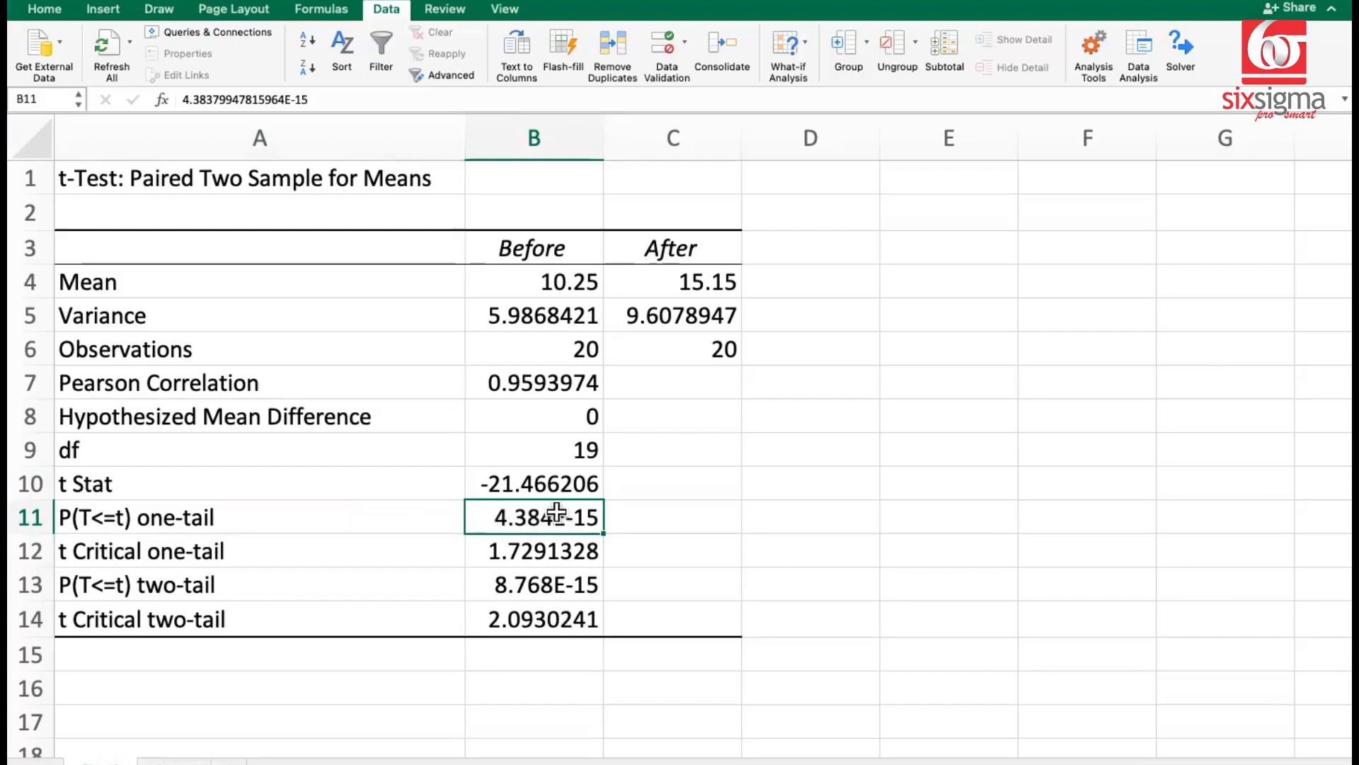
mouse_move(606, 512)
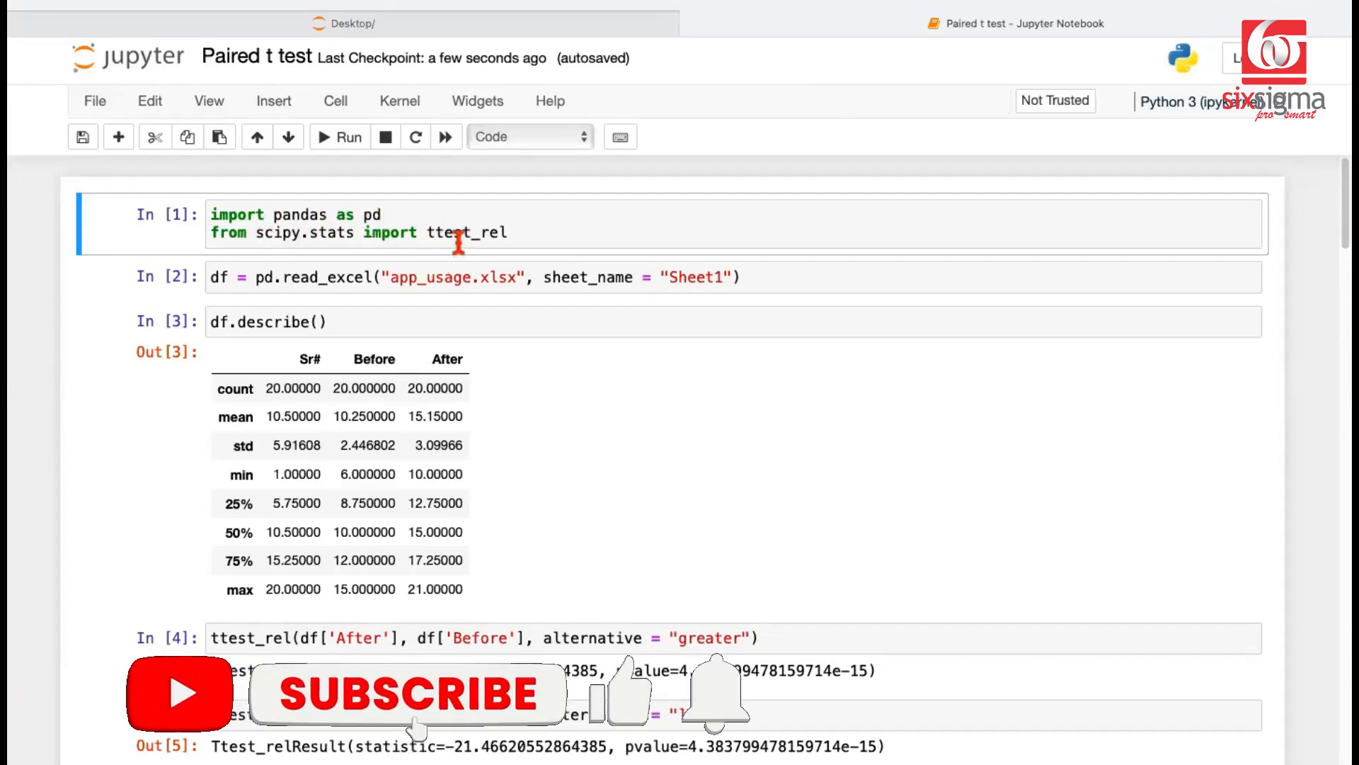
- Switch to the Paired t test notebook and scroll through the describe() and ttest_rel outputs
left_click(412, 693)
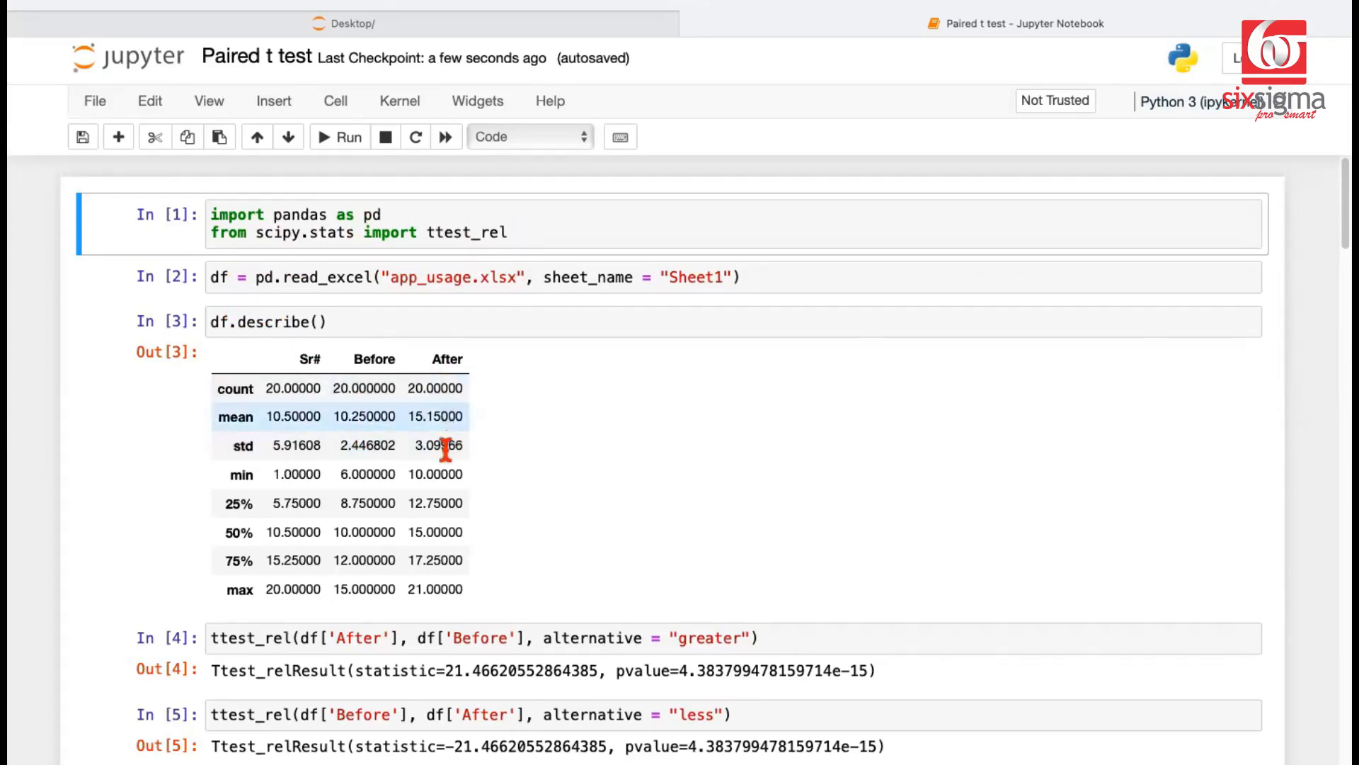
mouse_move(291, 490)
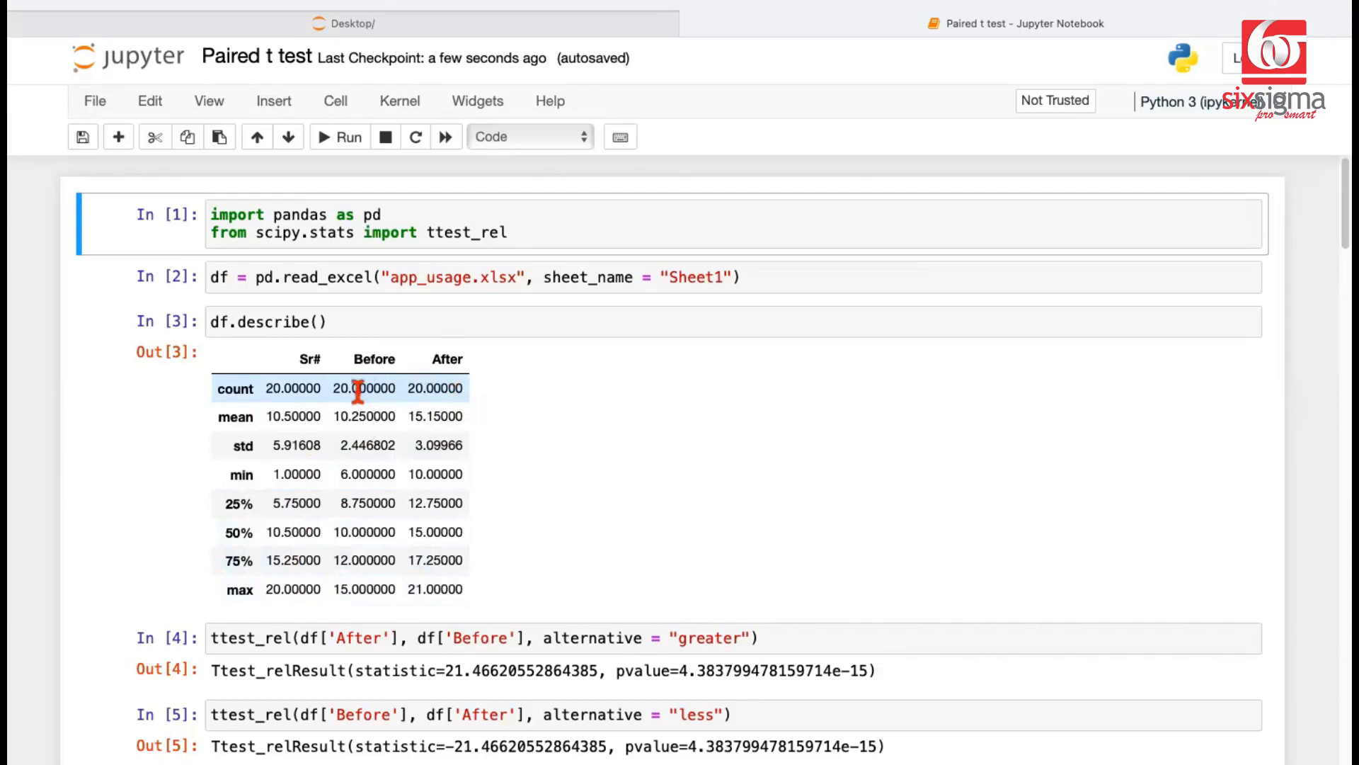
mouse_move(338, 416)
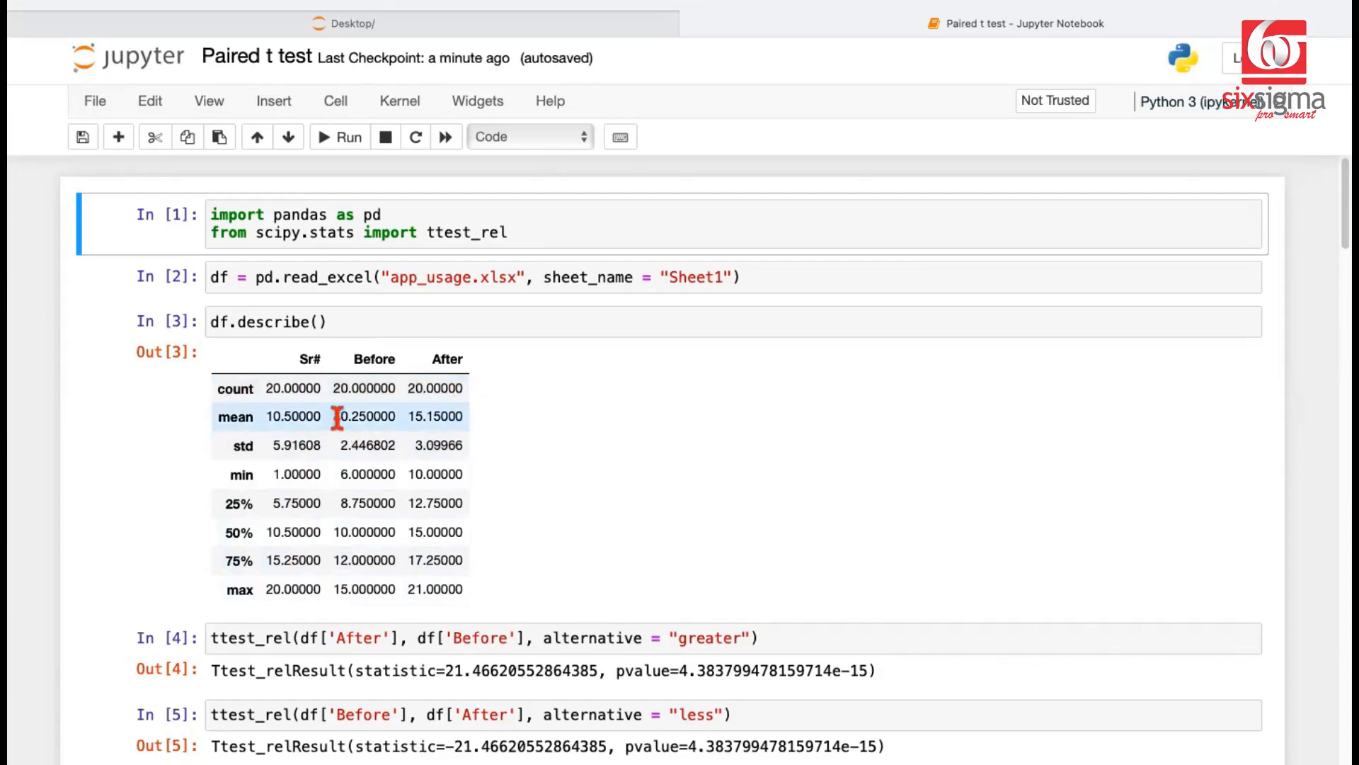
mouse_move(340, 445)
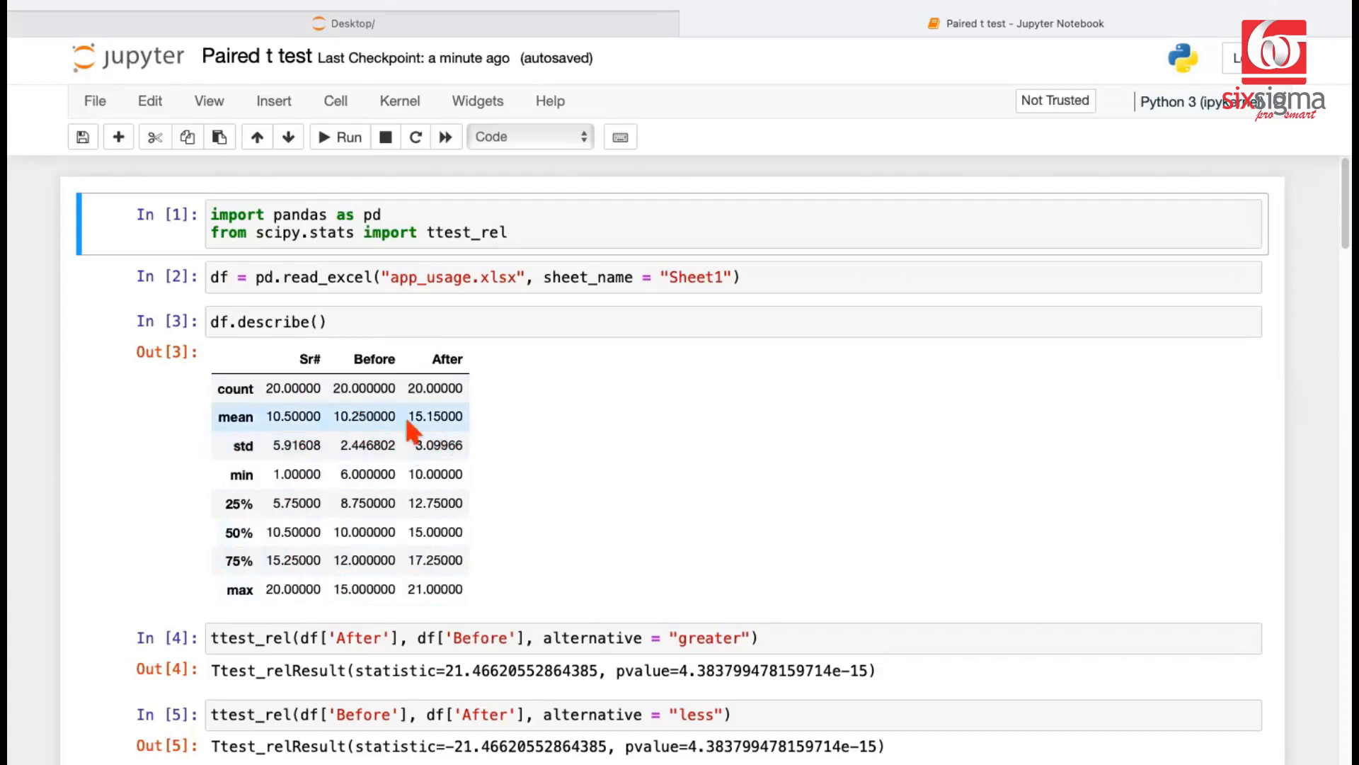
scroll("down", 3)
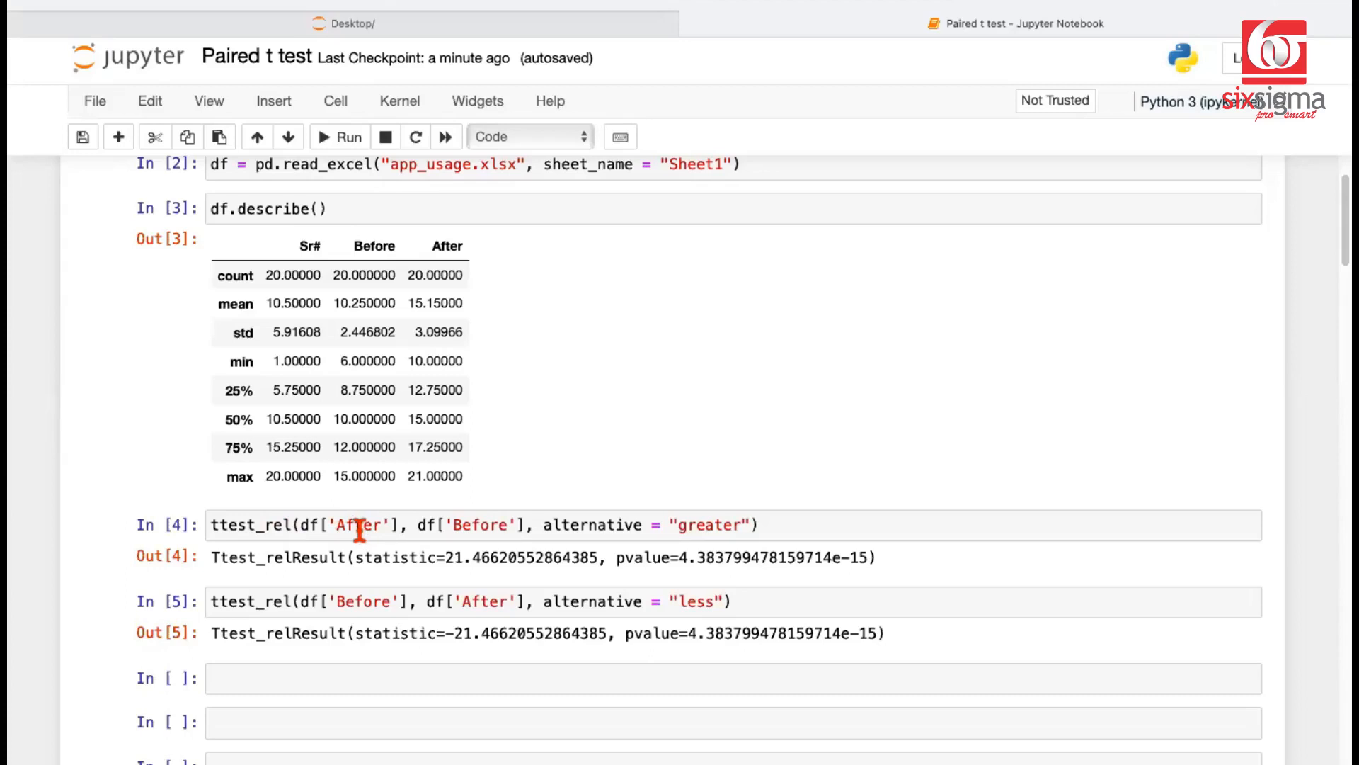
mouse_move(689, 525)
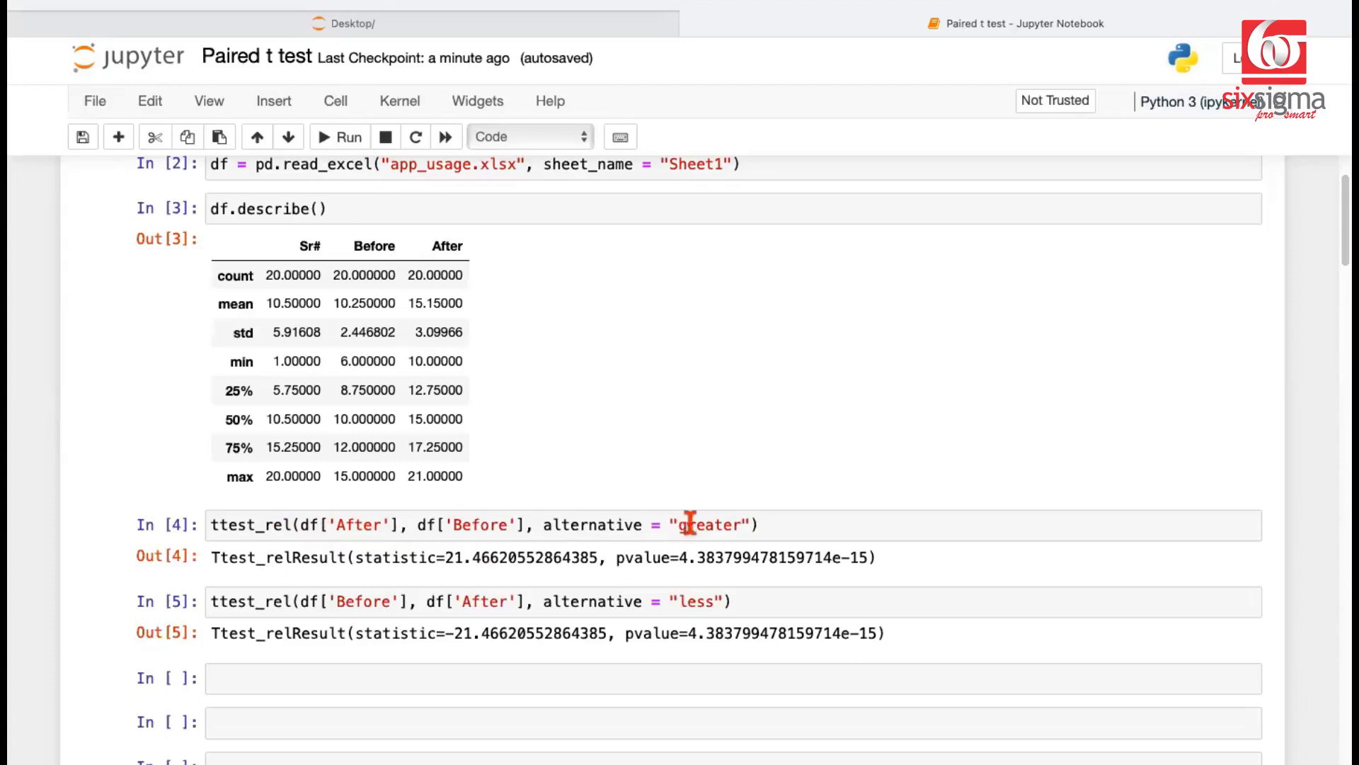
mouse_move(344, 533)
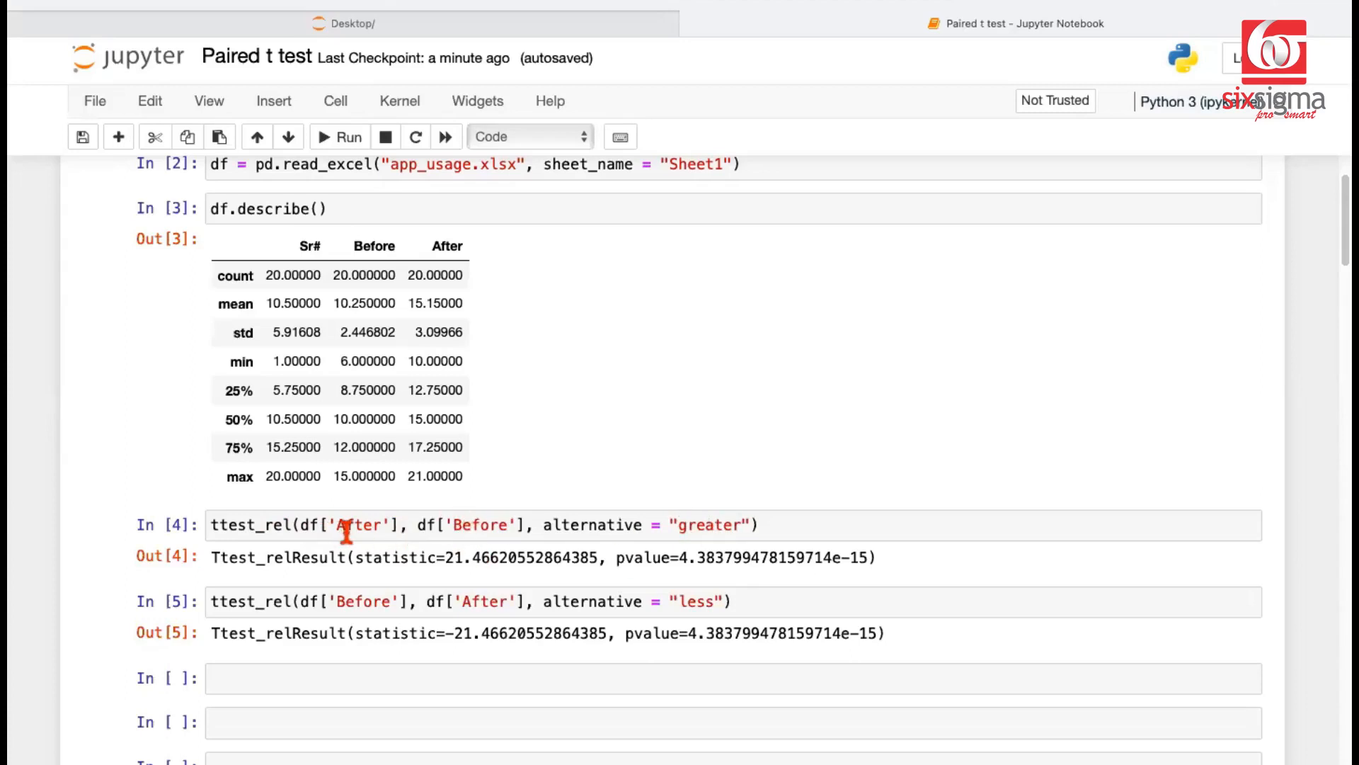
mouse_move(487, 527)
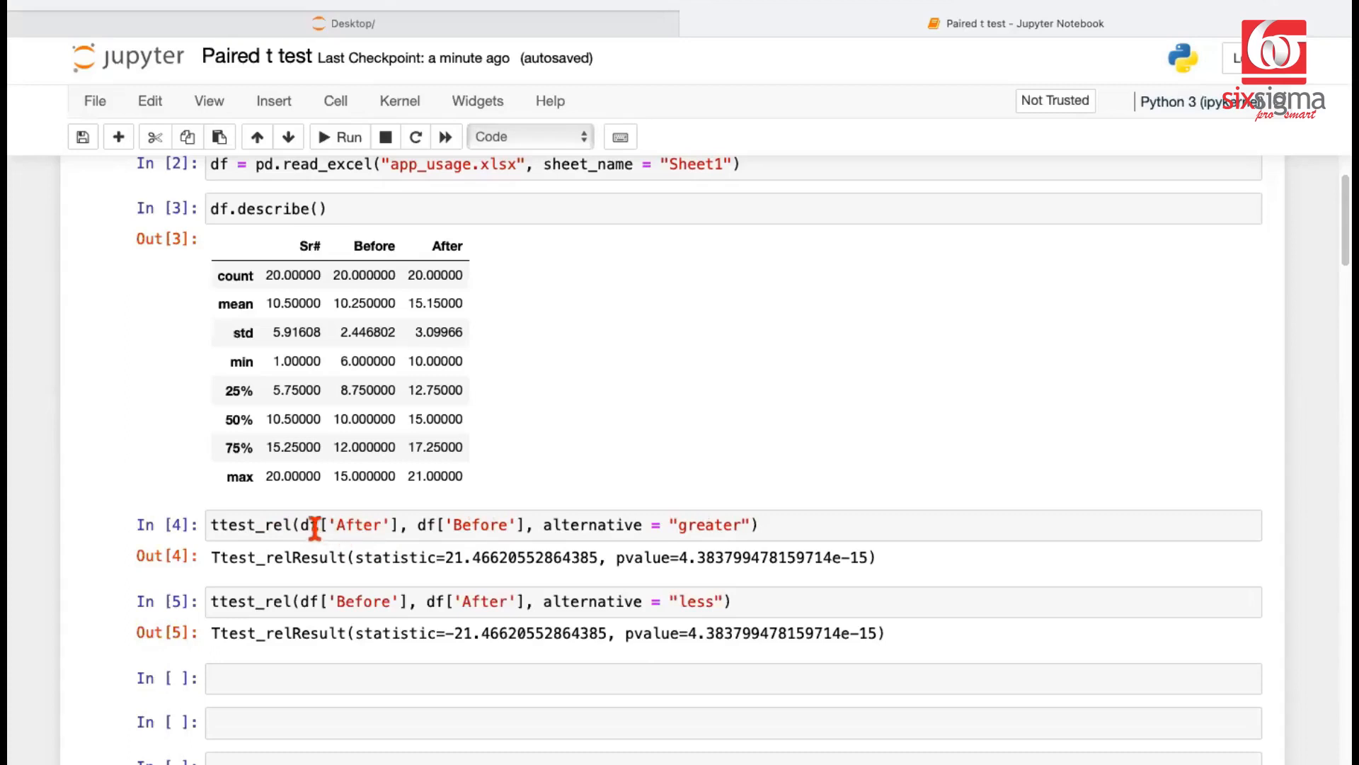
mouse_move(330, 539)
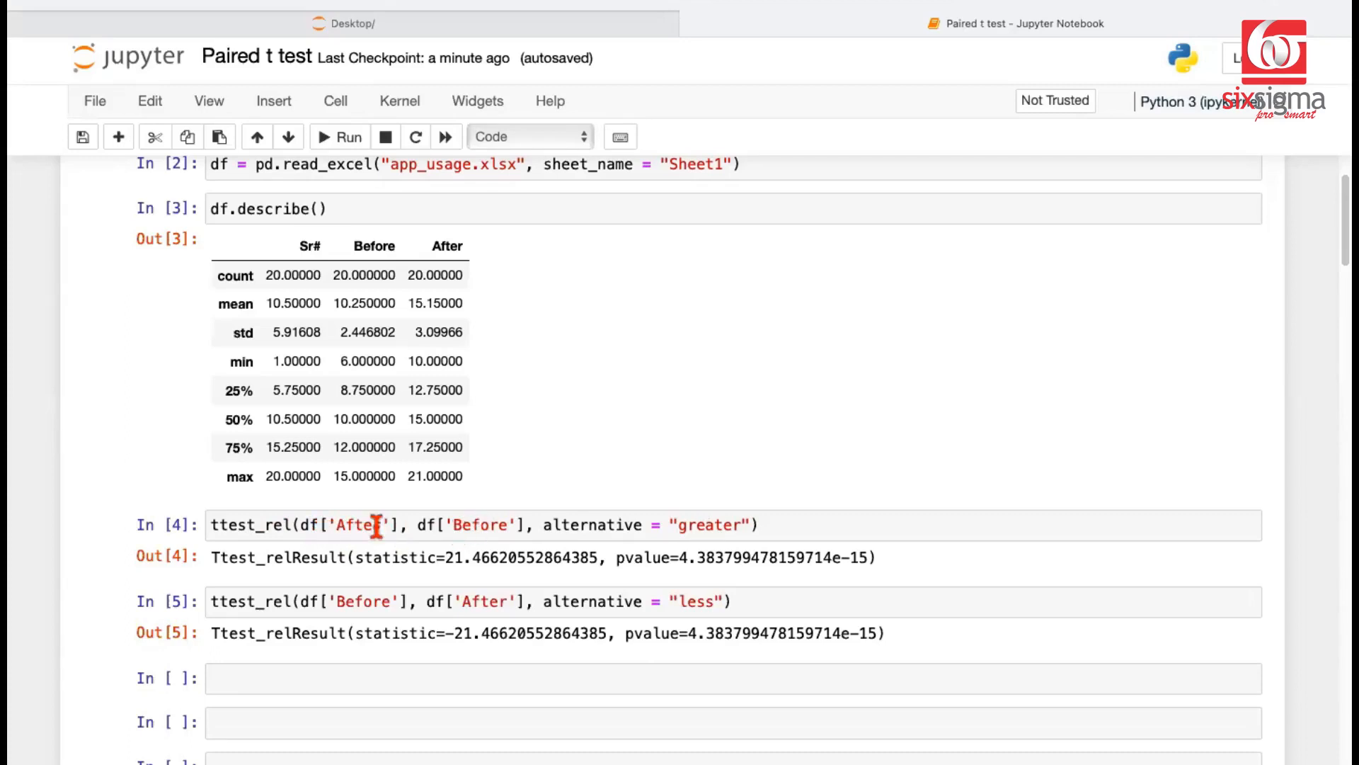
mouse_move(709, 527)
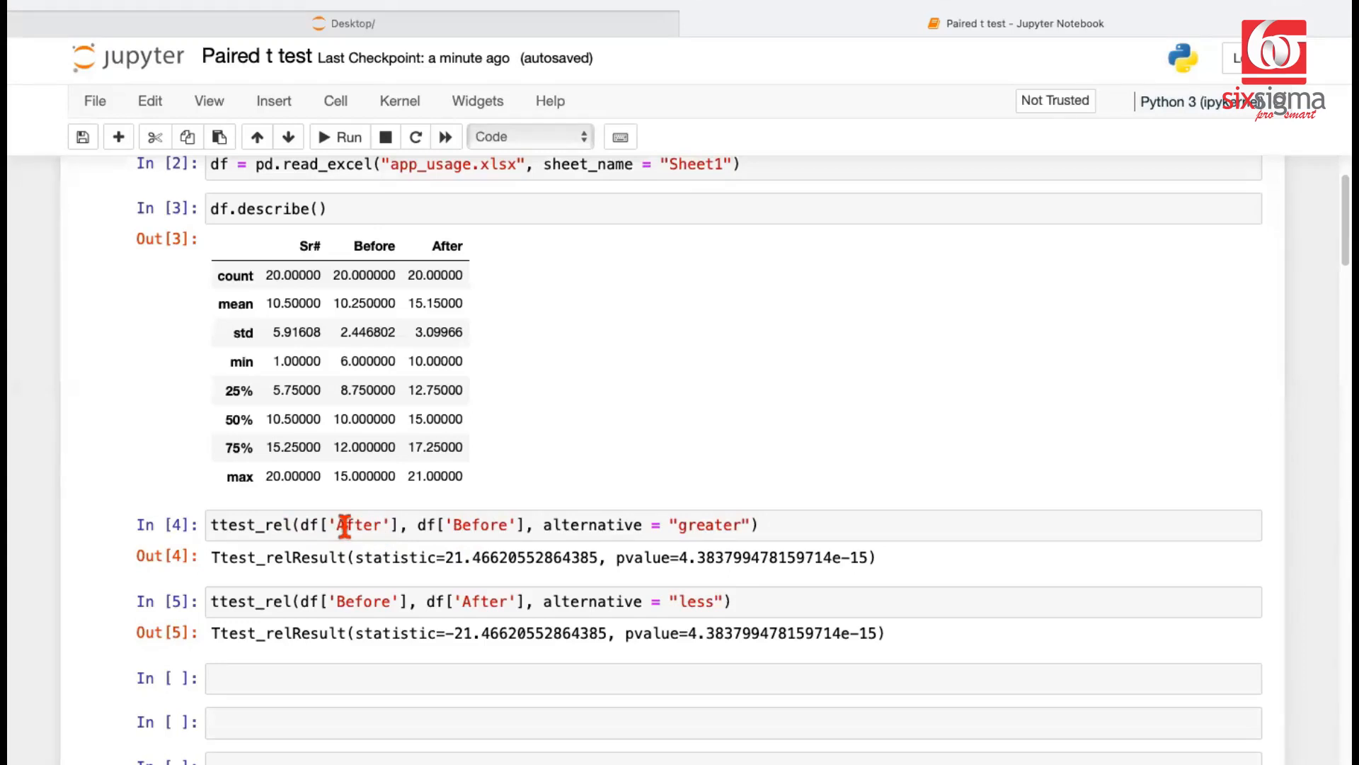
mouse_move(459, 540)
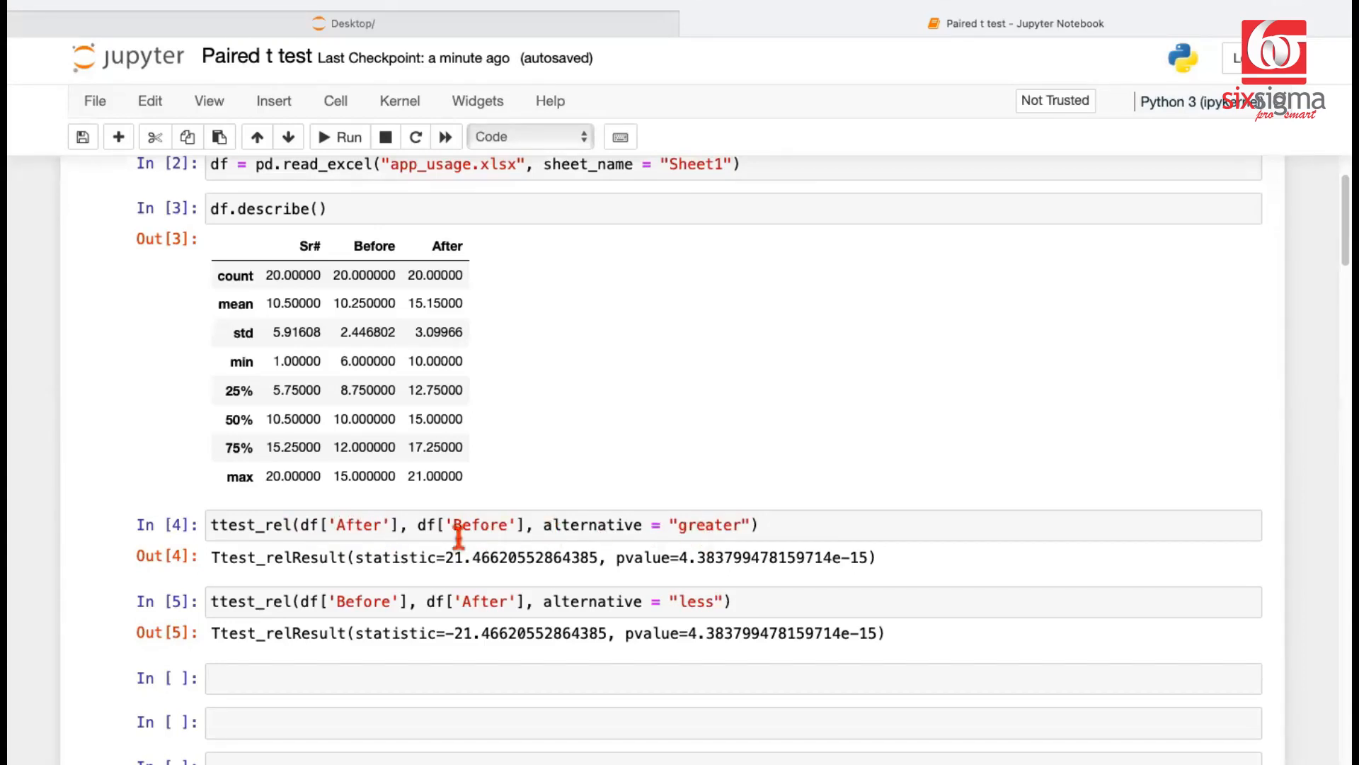
mouse_move(705, 570)
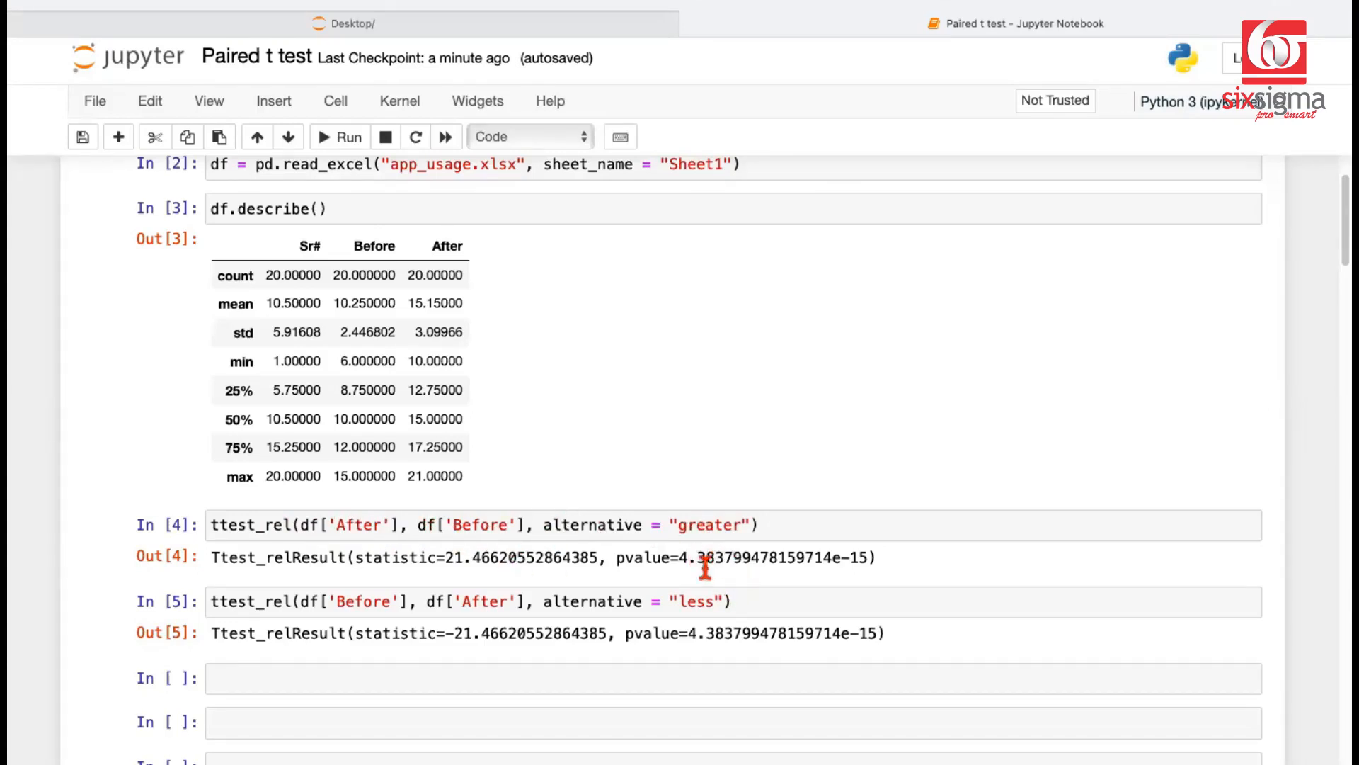
mouse_move(479, 577)
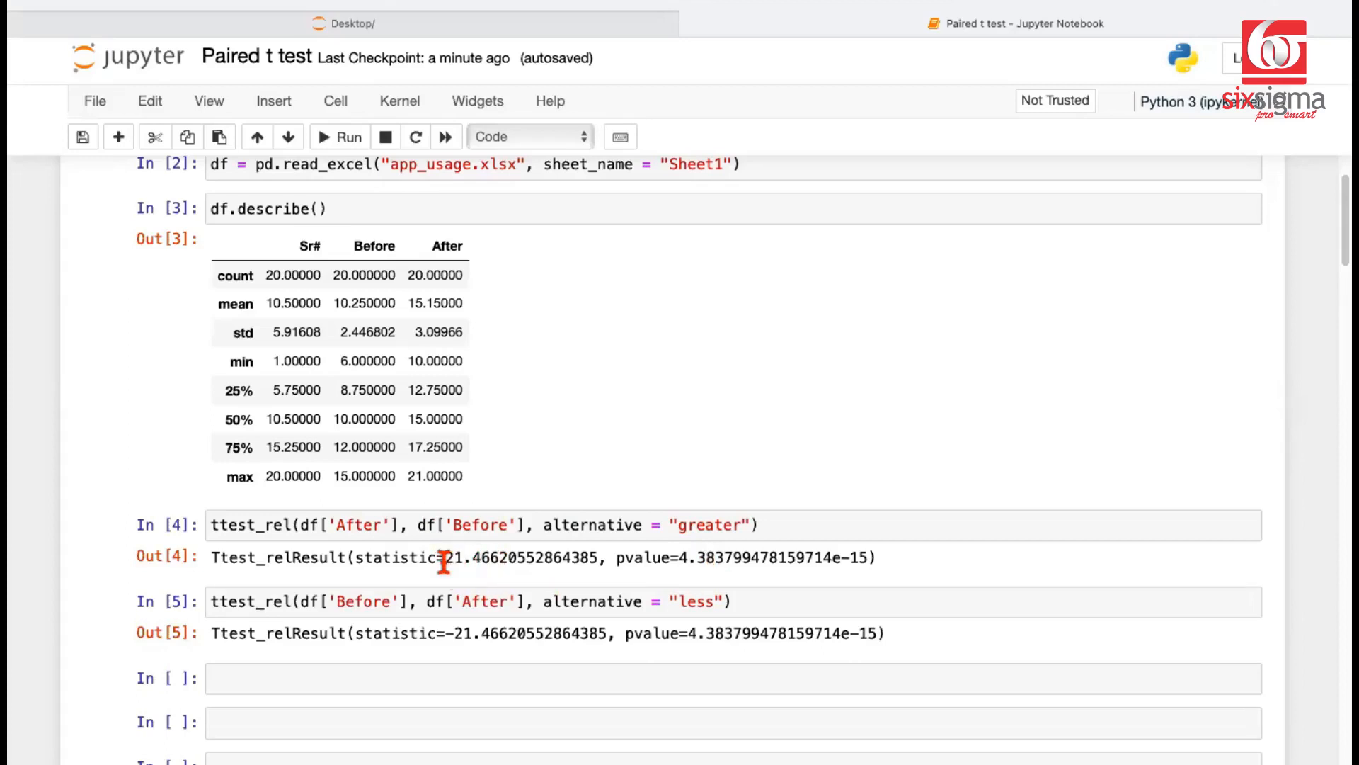
mouse_move(497, 585)
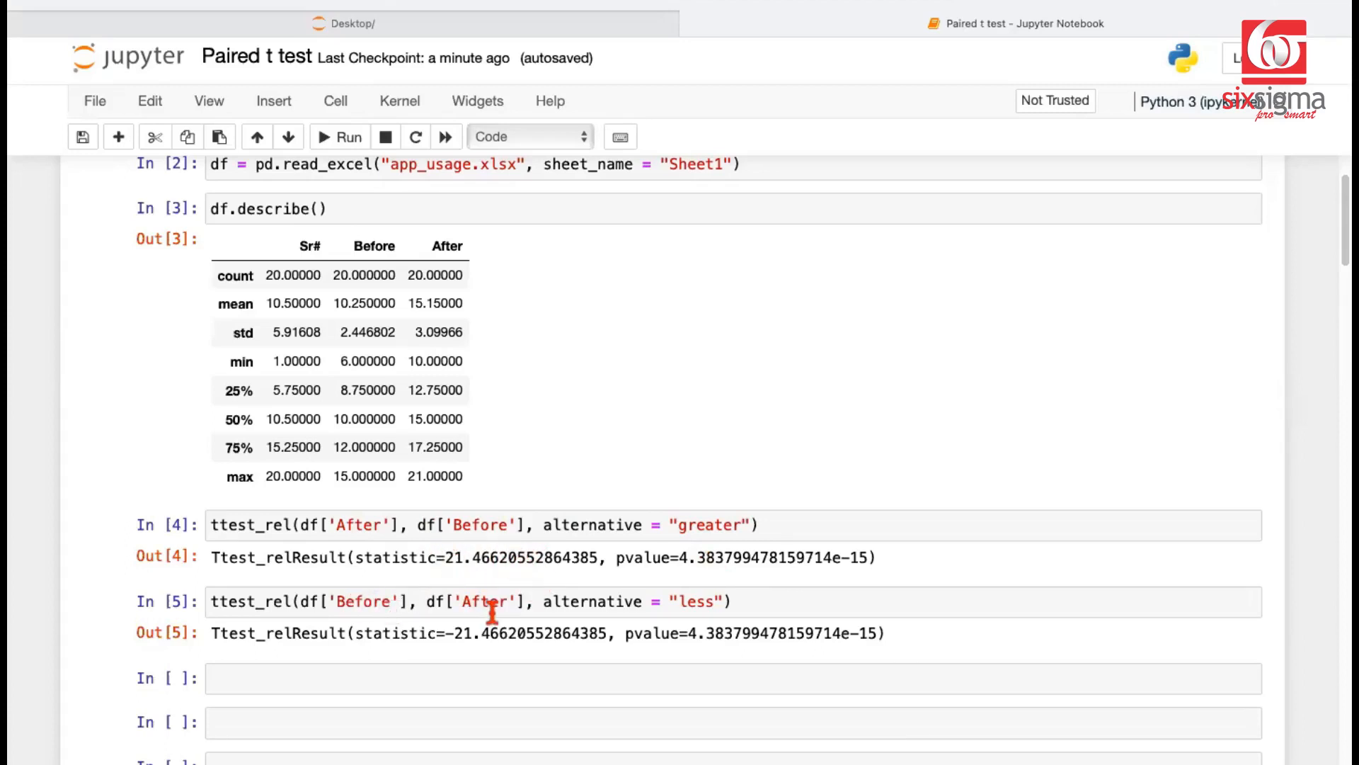
mouse_move(369, 600)
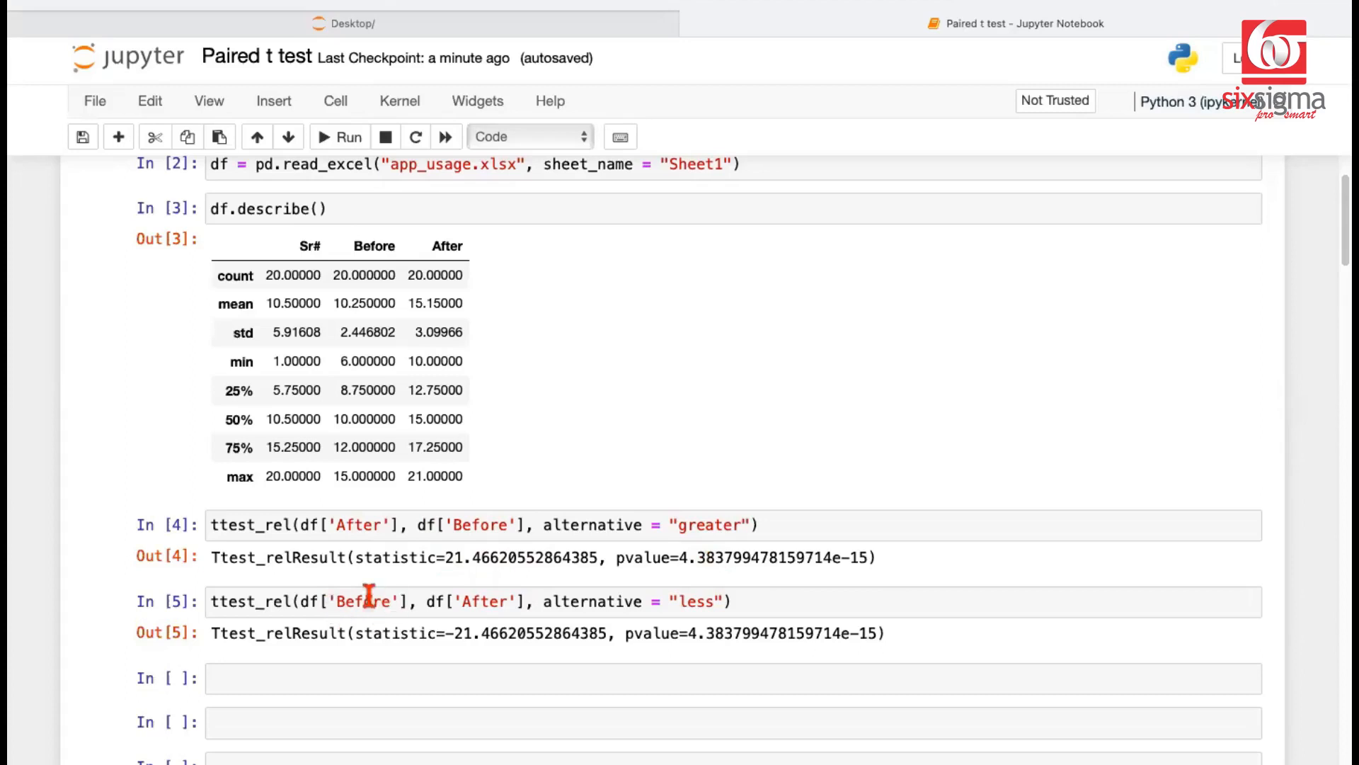
mouse_move(504, 602)
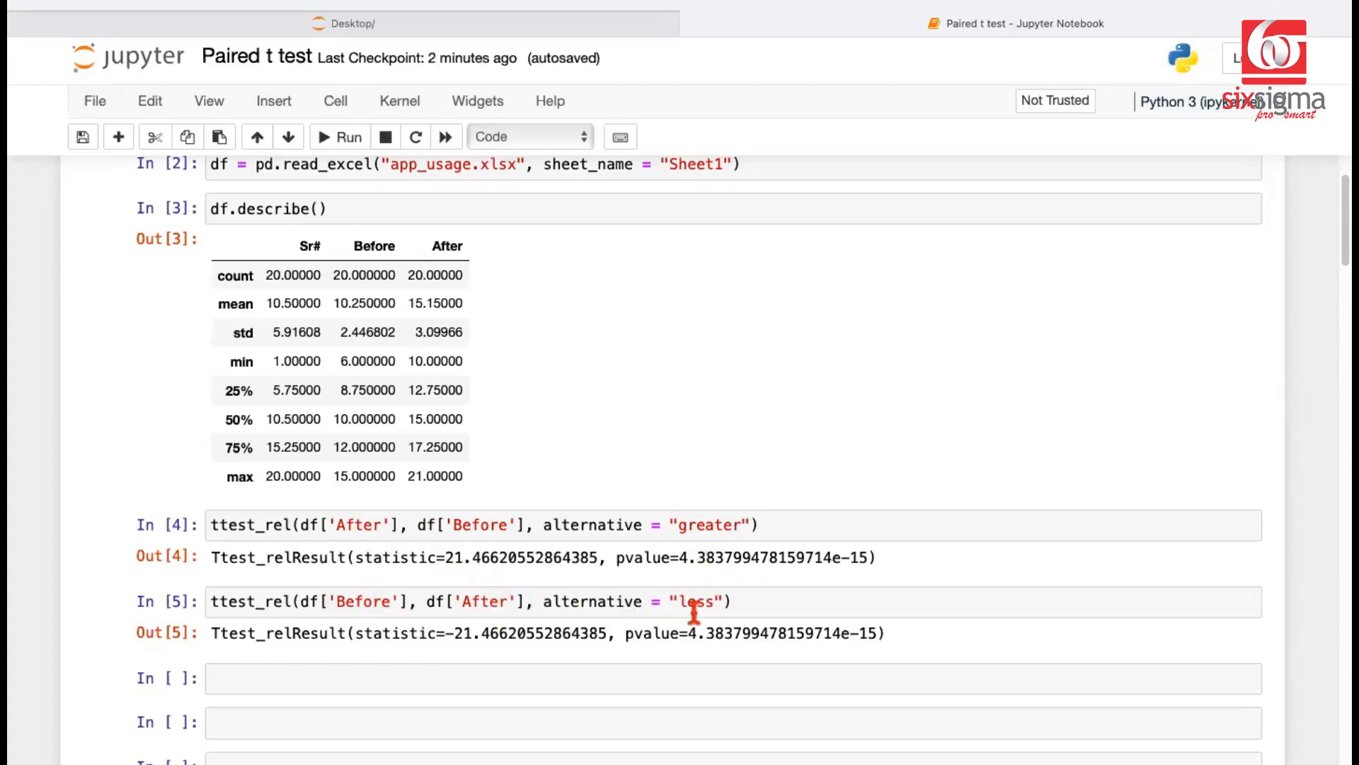
mouse_move(708, 613)
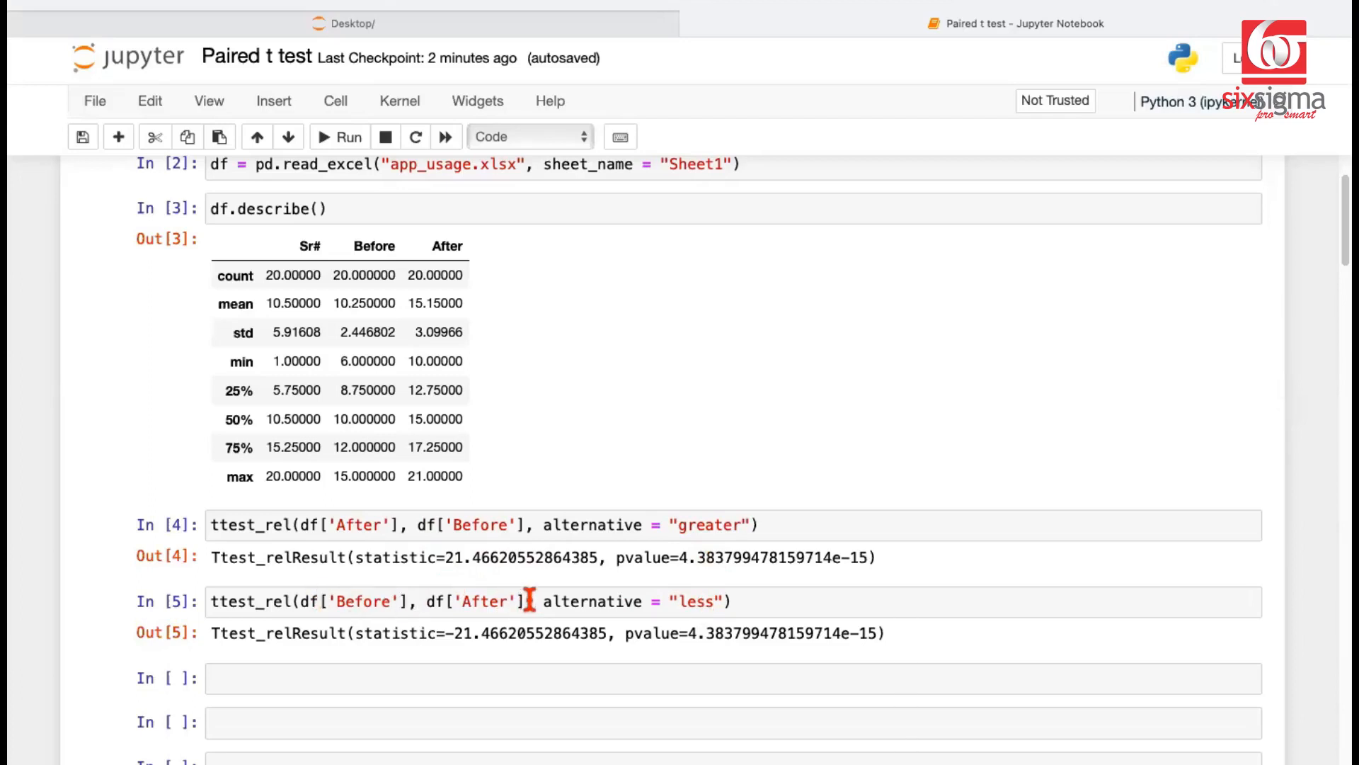
mouse_move(495, 527)
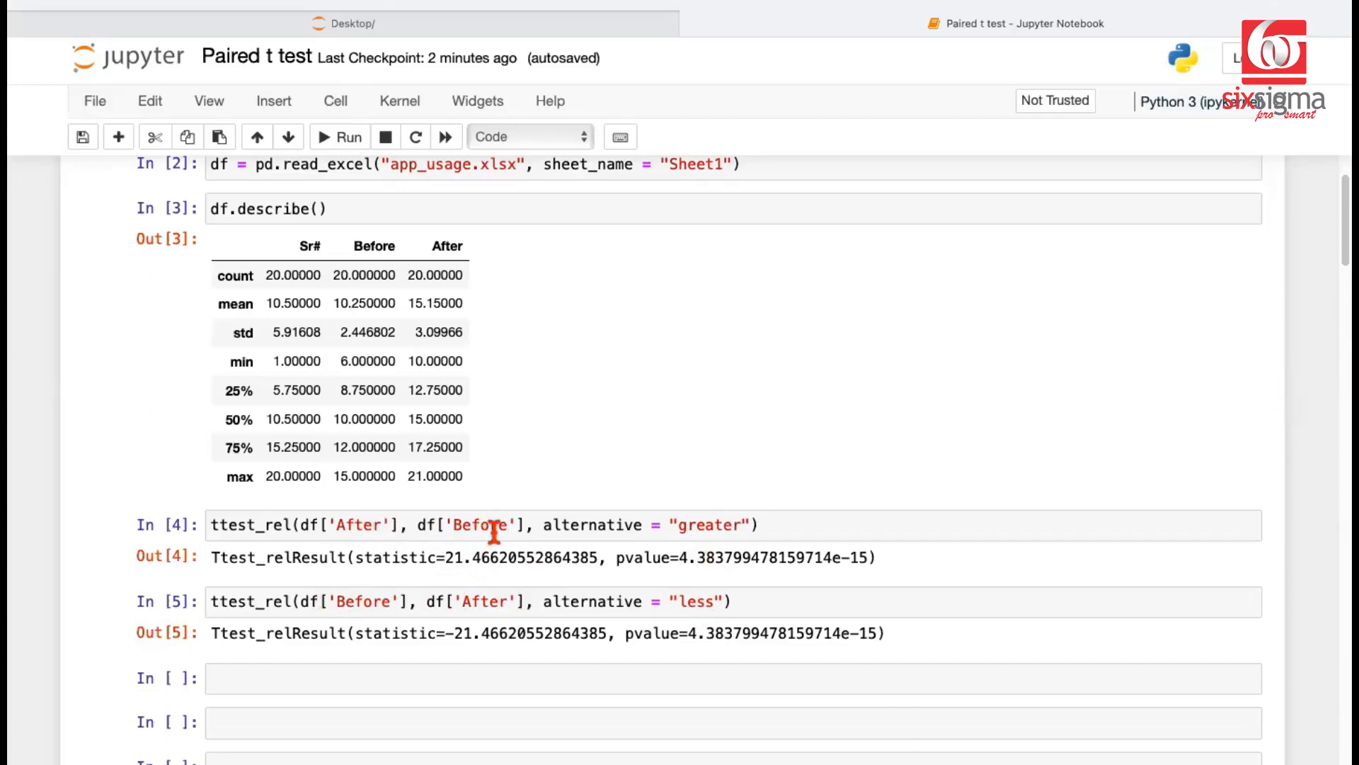
mouse_move(495, 633)
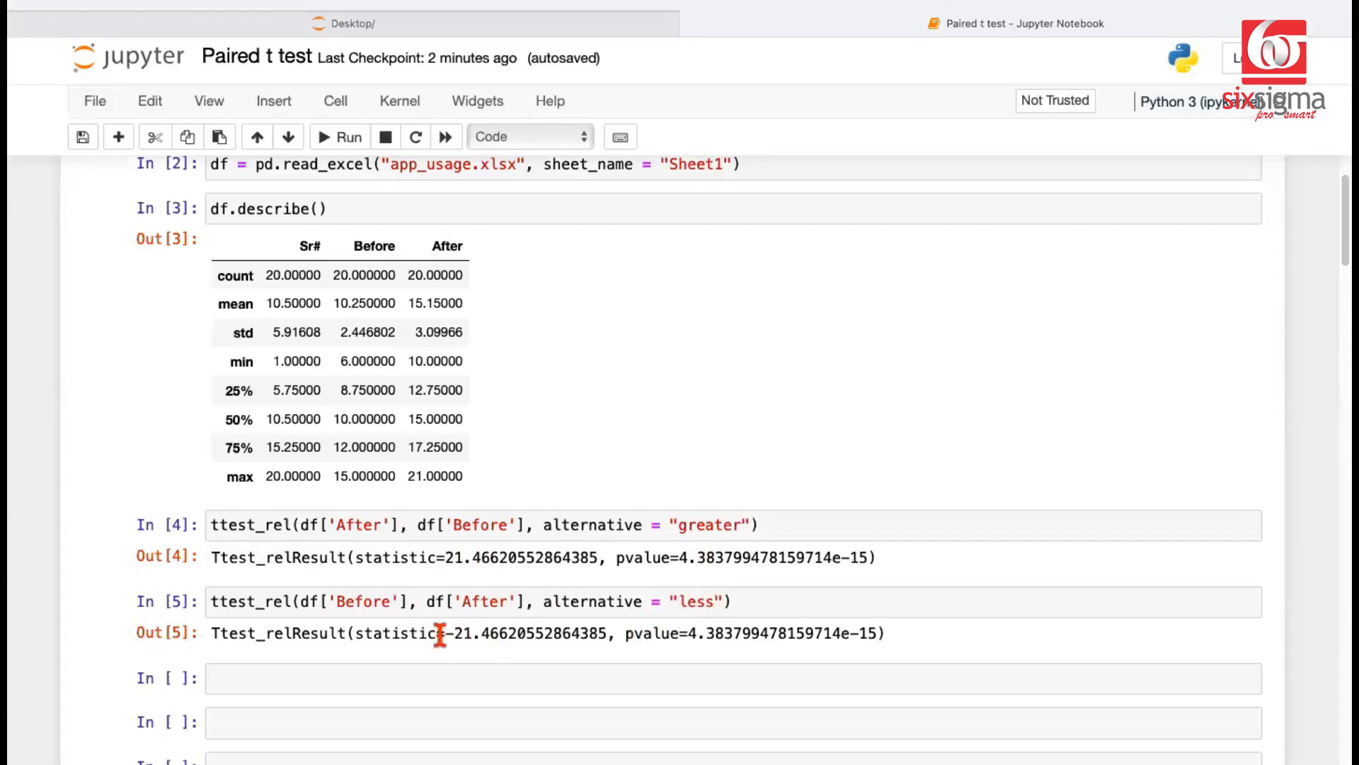
mouse_move(563, 634)
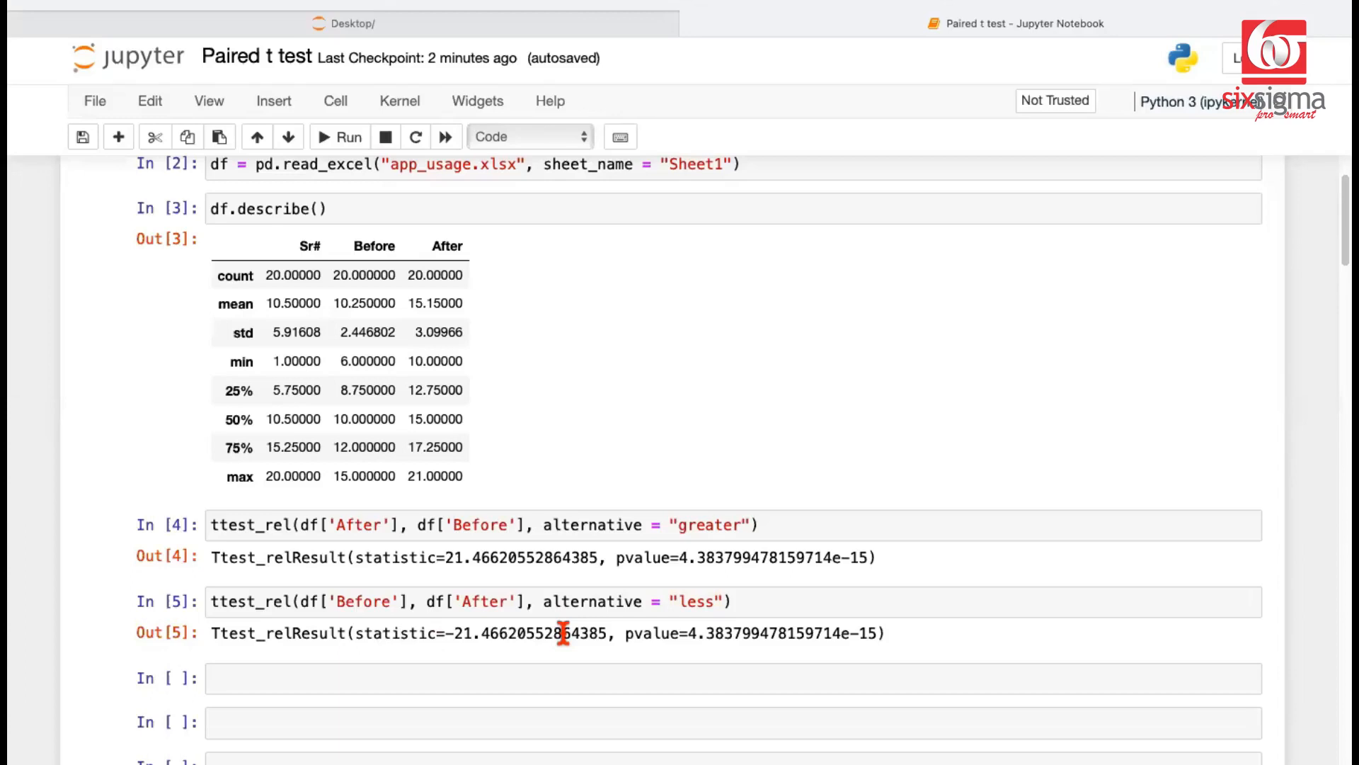
mouse_move(806, 586)
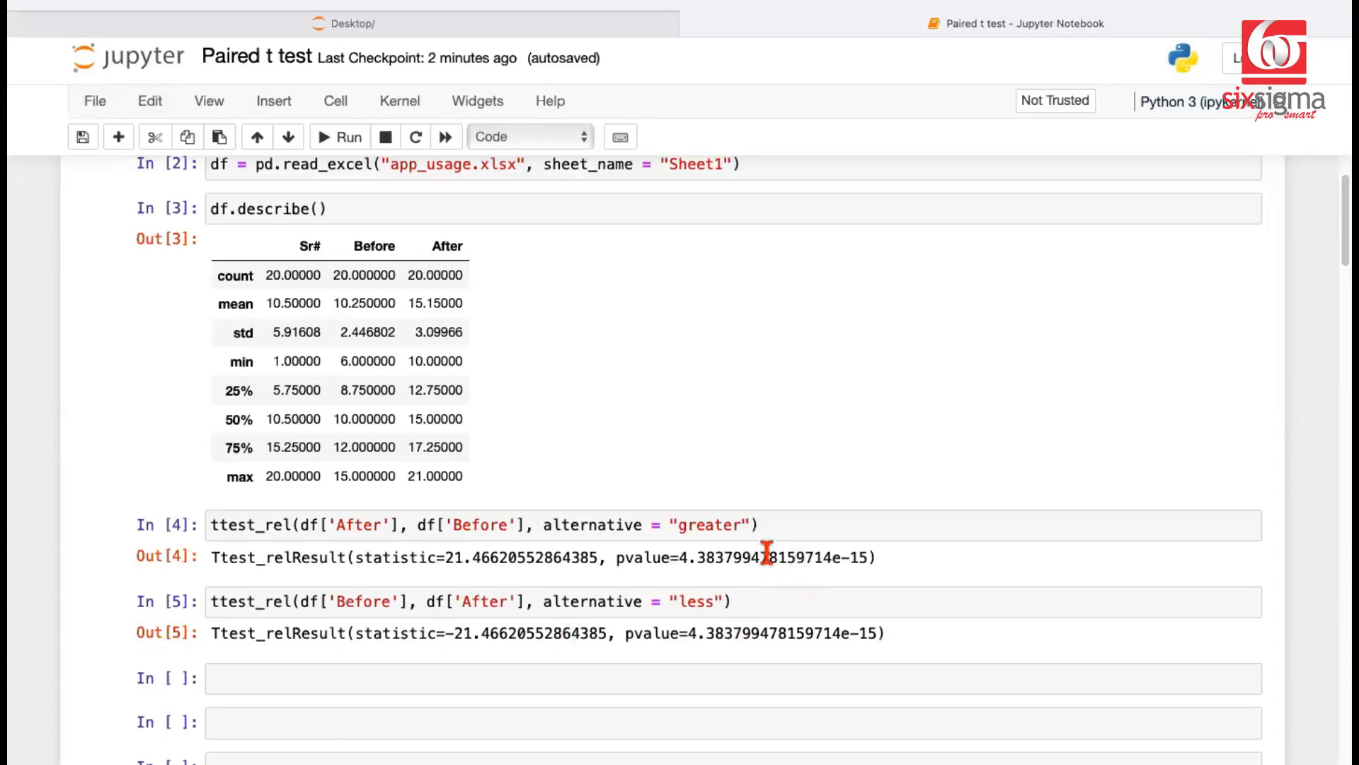
mouse_move(771, 560)
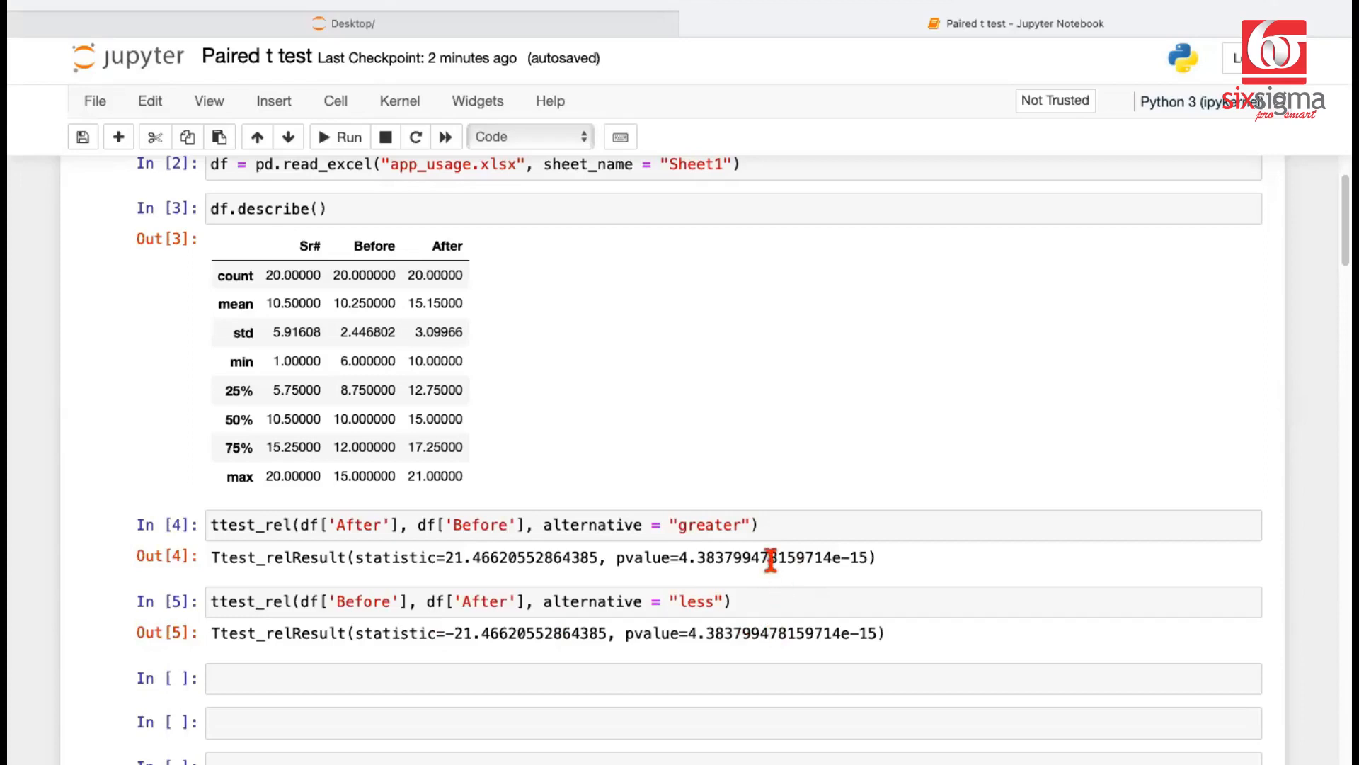
mouse_move(487, 559)
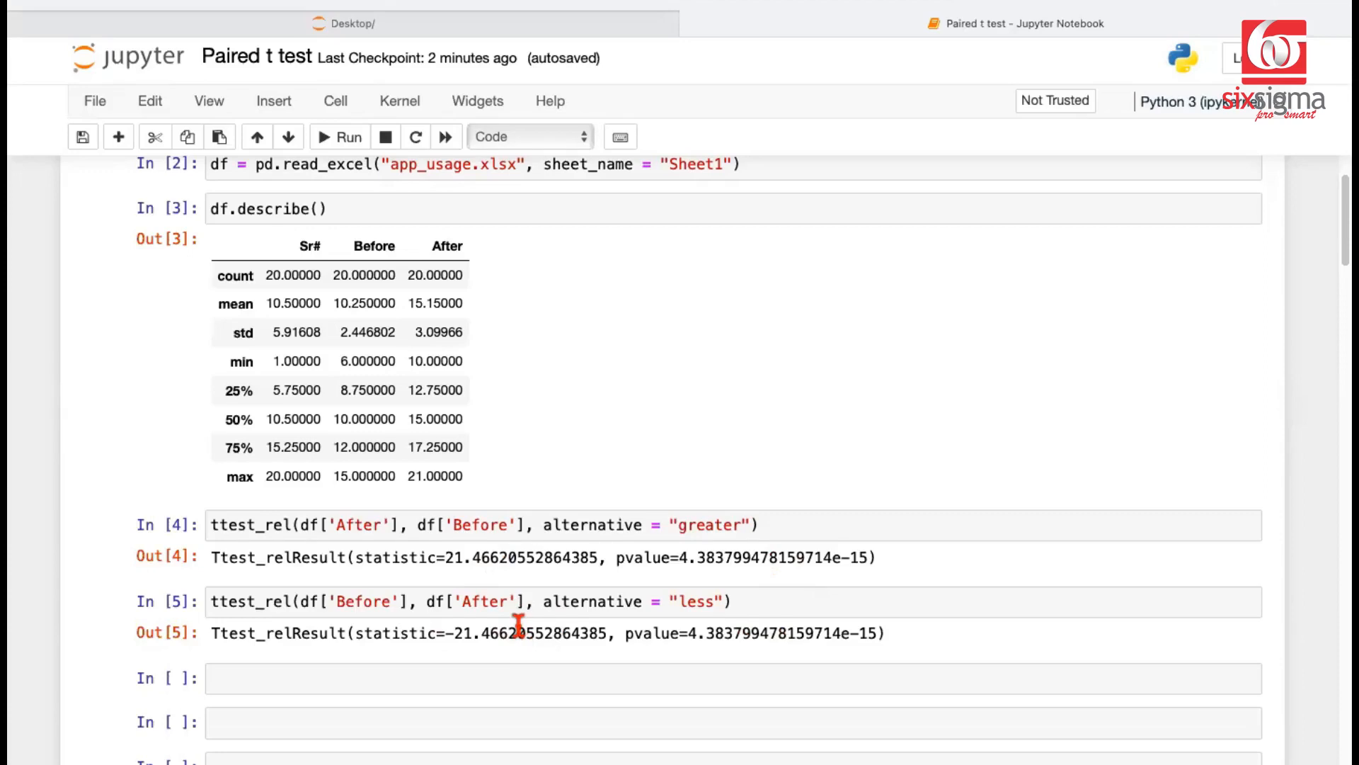
mouse_move(531, 634)
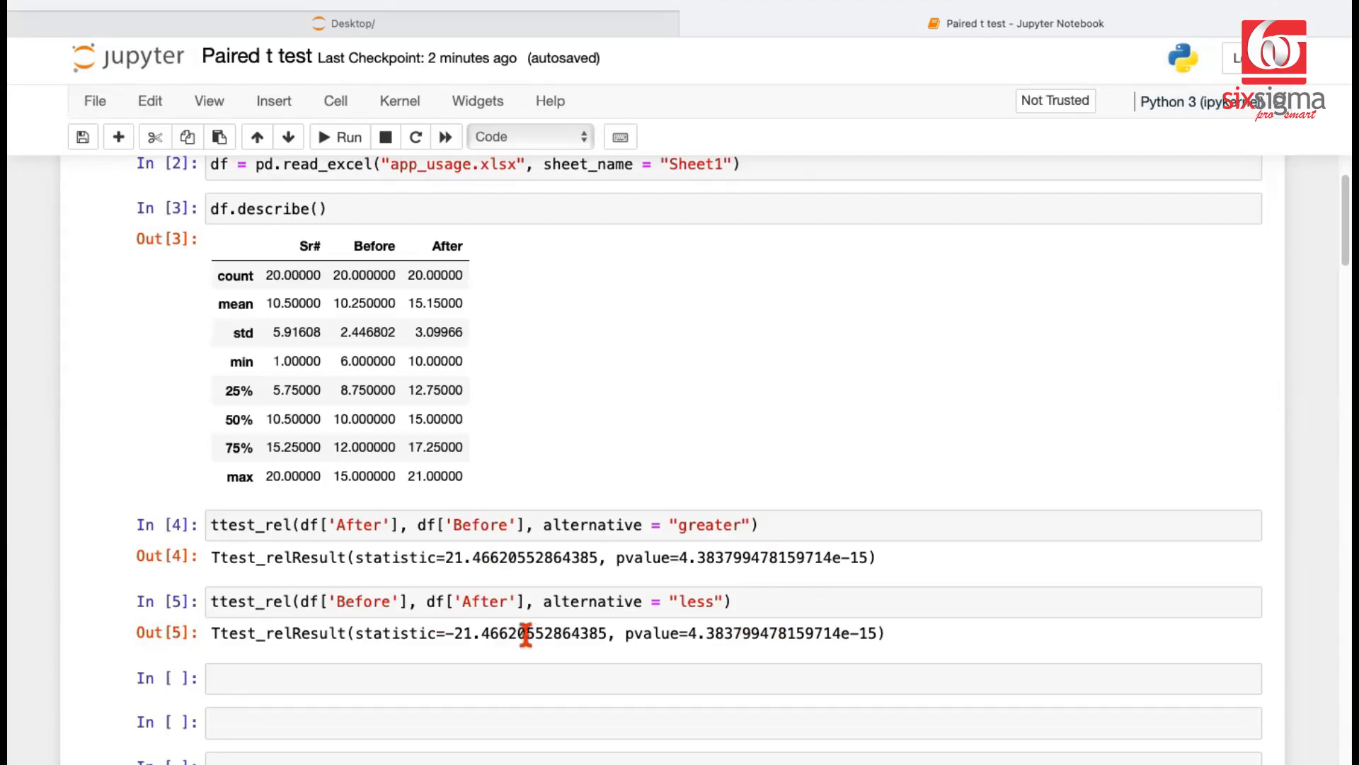
mouse_move(529, 641)
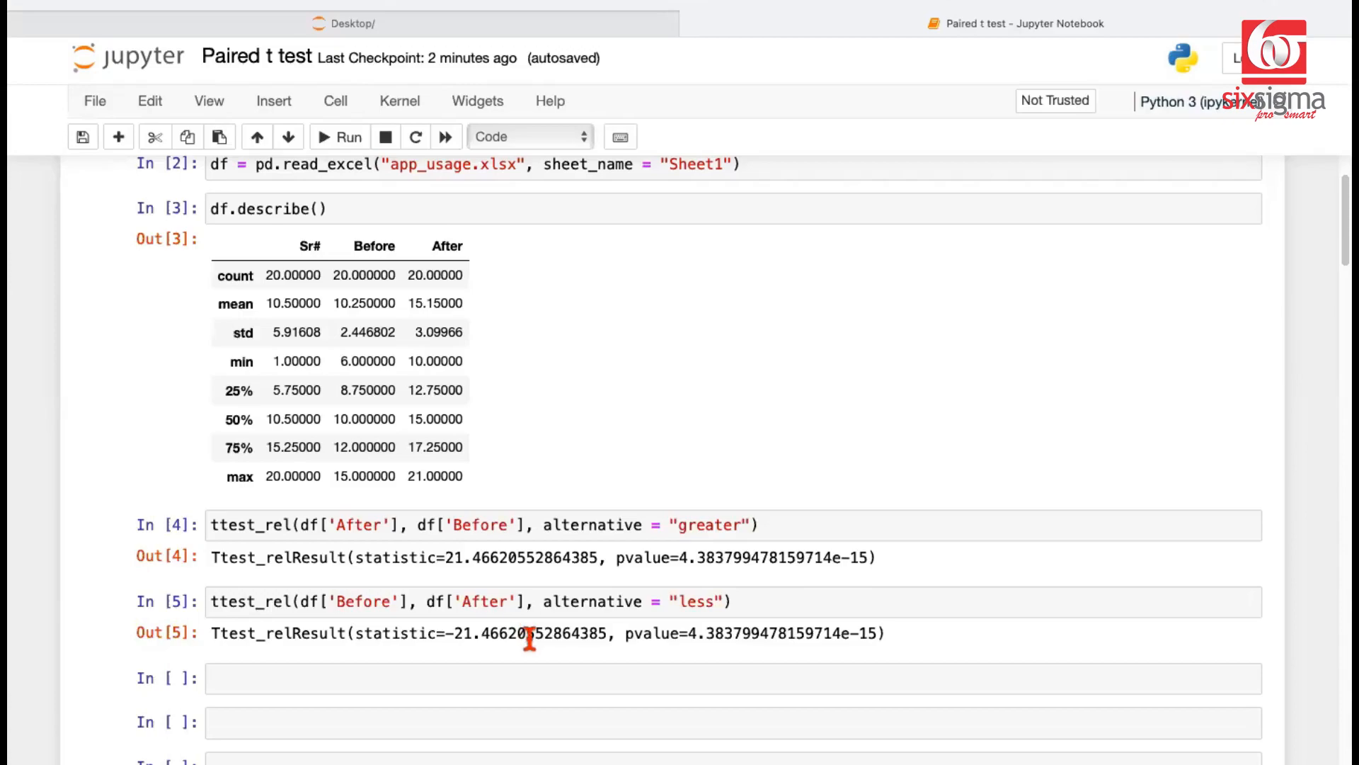